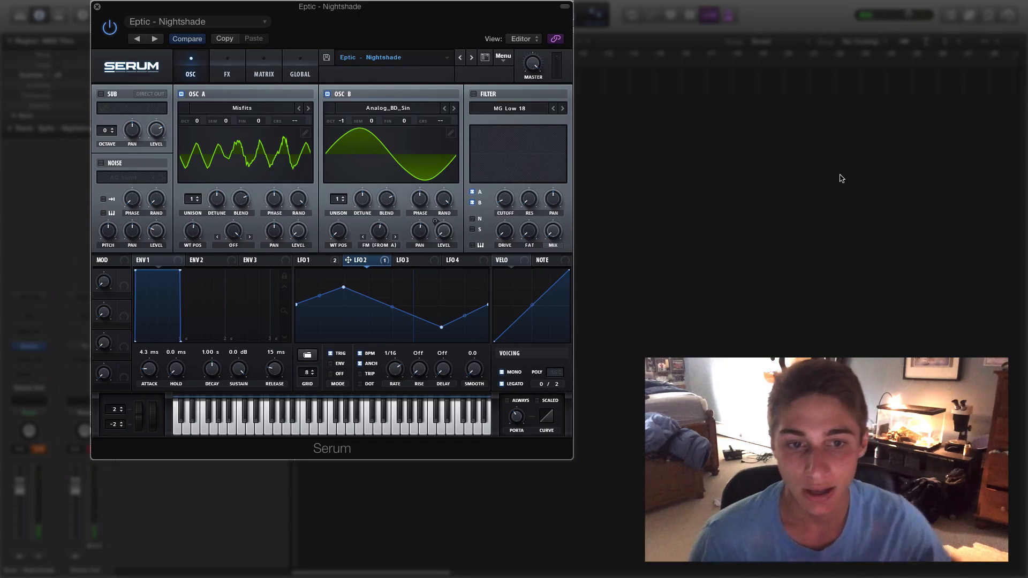
Preview the finished patch's effects and oscillators, browsing Osc A's wavetable list without changing it
left_click(226, 65)
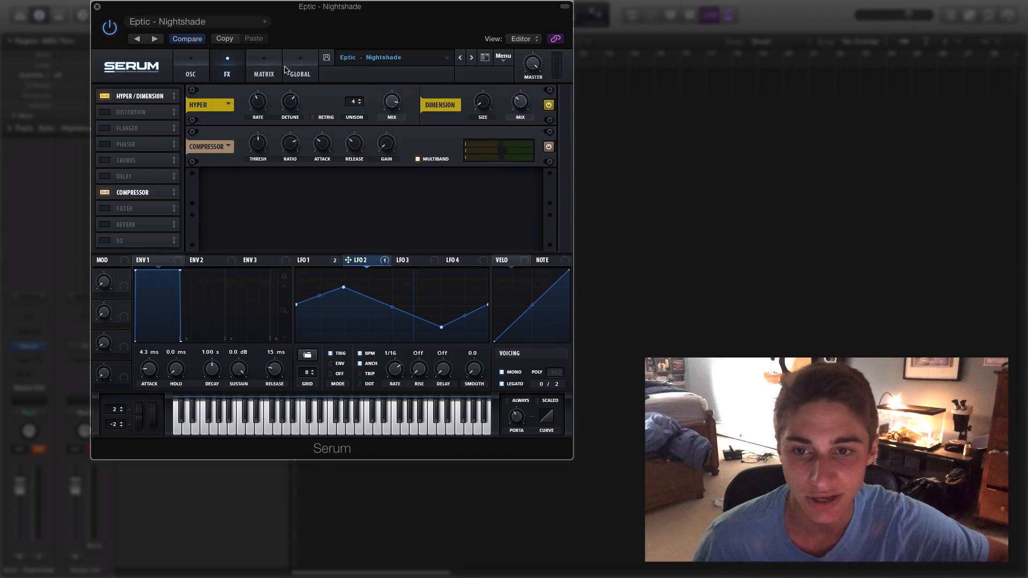
left_click(189, 65)
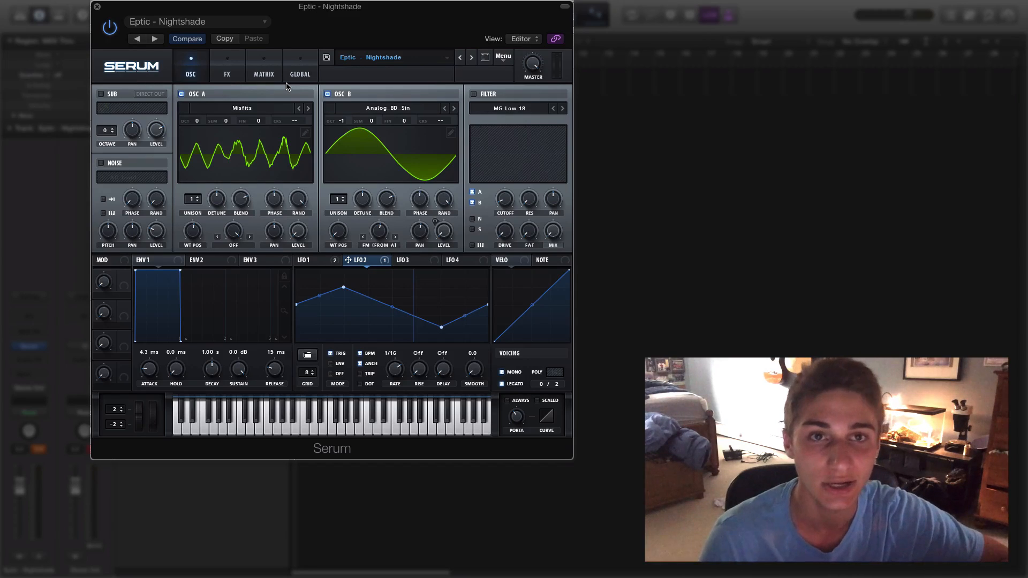
mouse_move(299, 63)
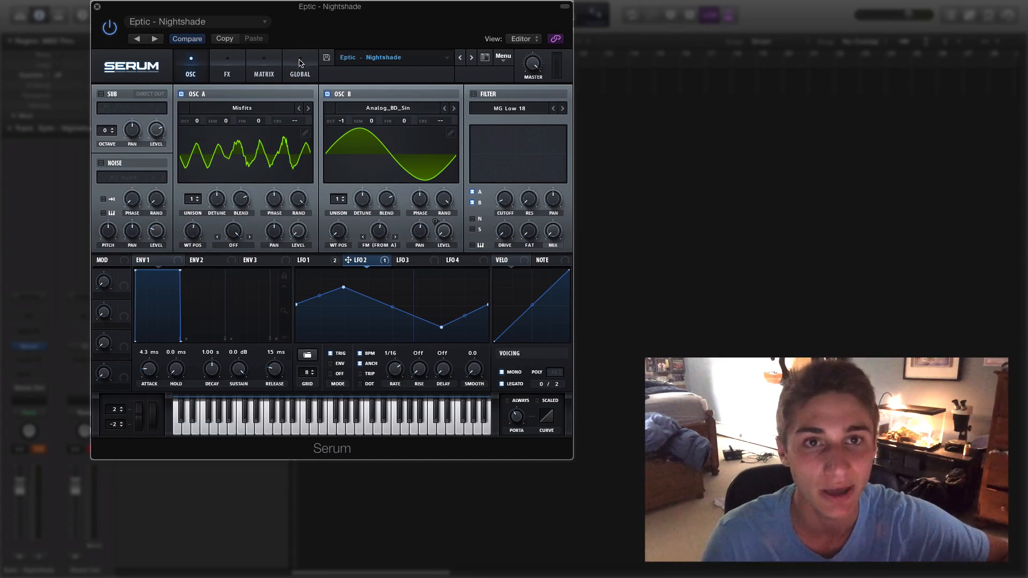
mouse_move(299, 74)
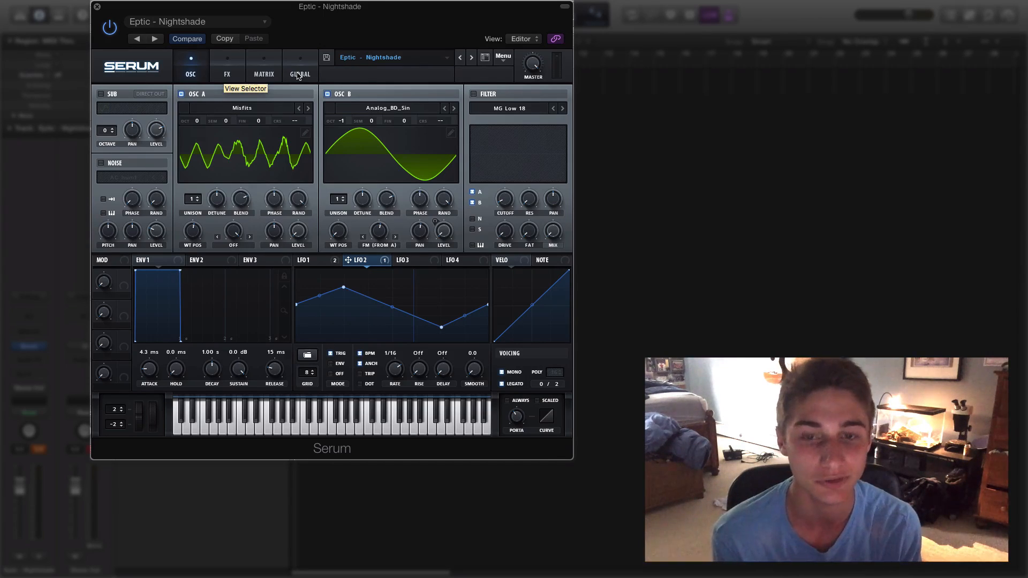
mouse_move(288, 92)
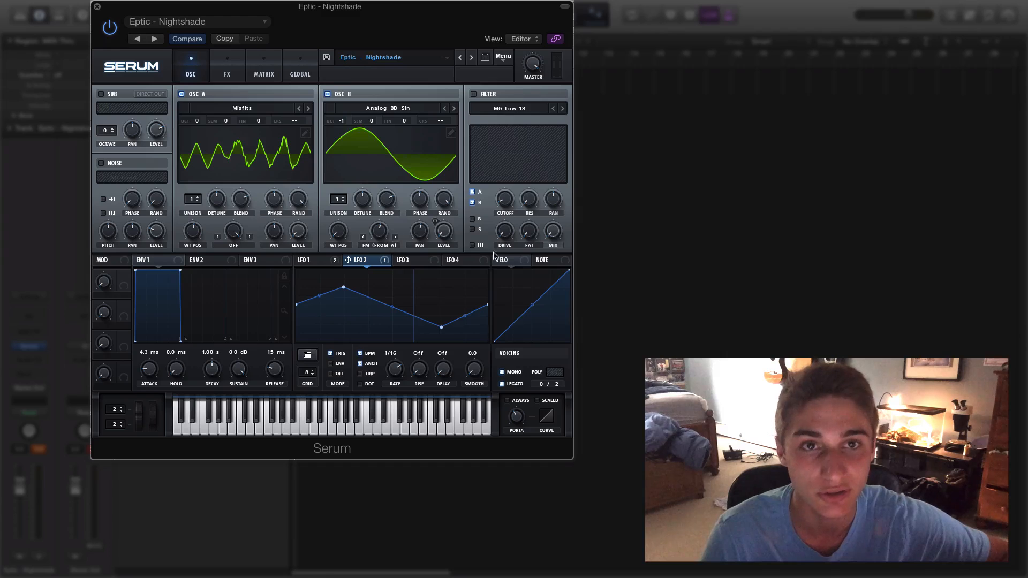
left_click(241, 107)
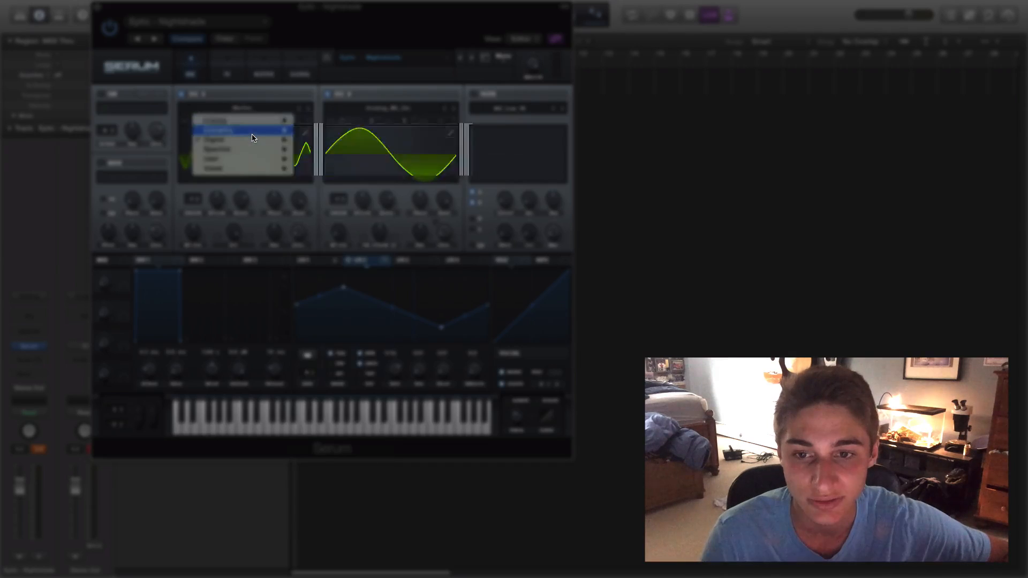
left_click(239, 139)
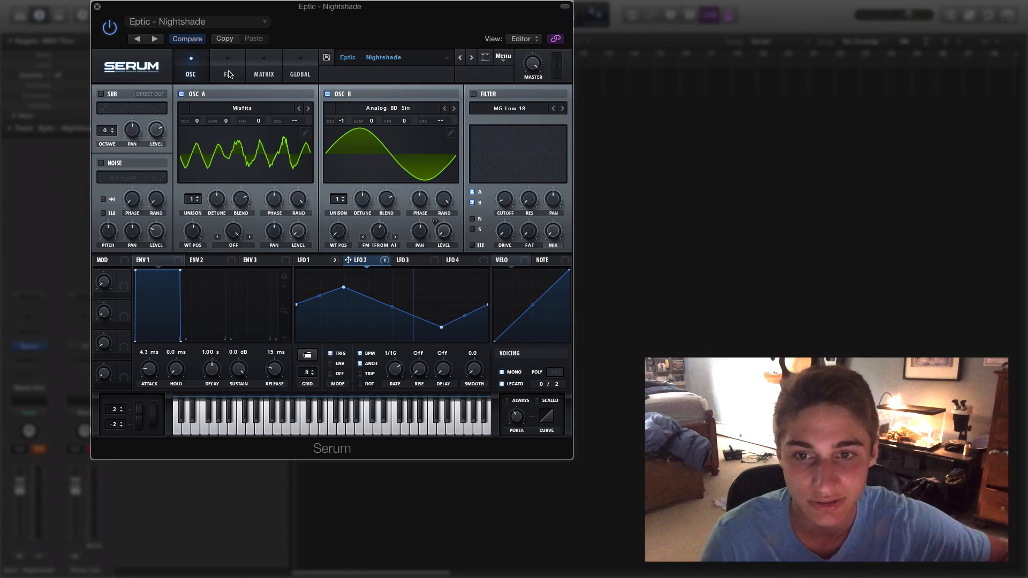
left_click(226, 66)
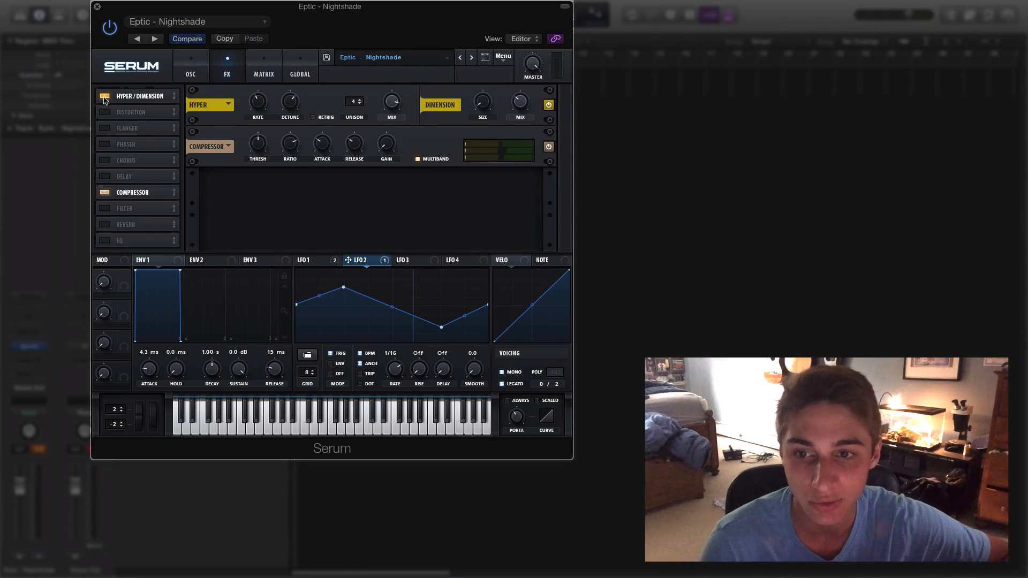
mouse_move(397, 153)
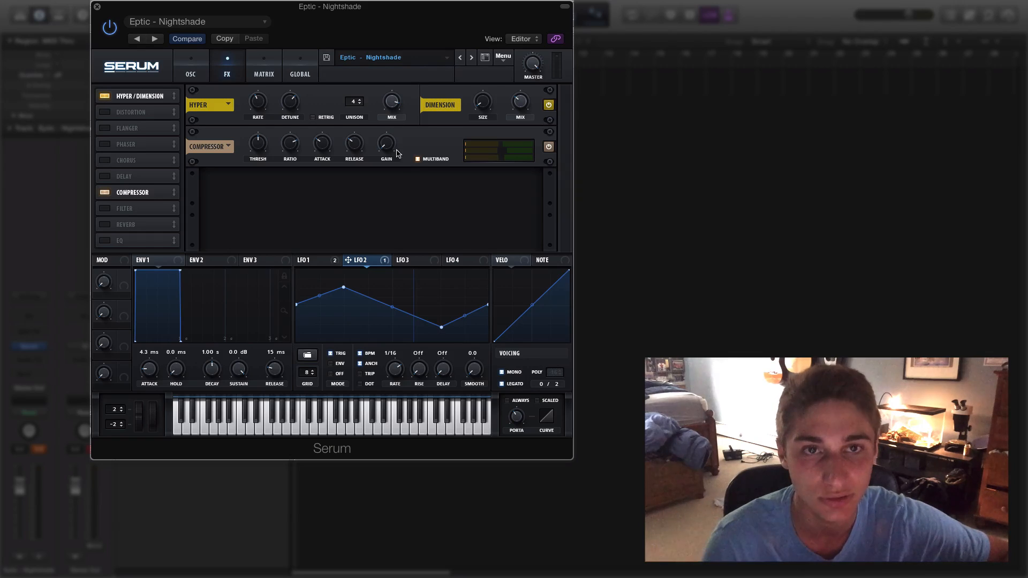
mouse_move(377, 168)
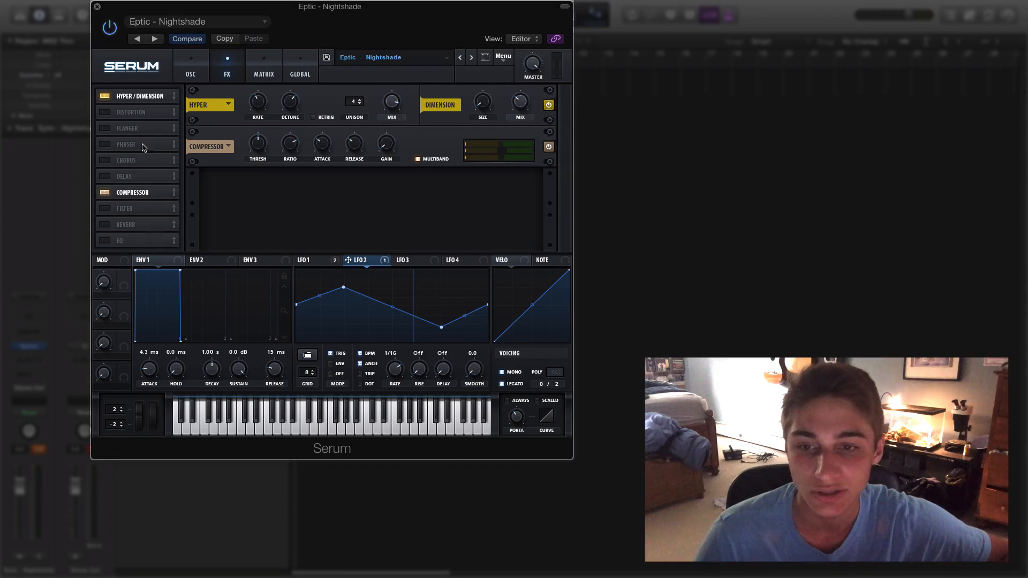
mouse_move(250, 199)
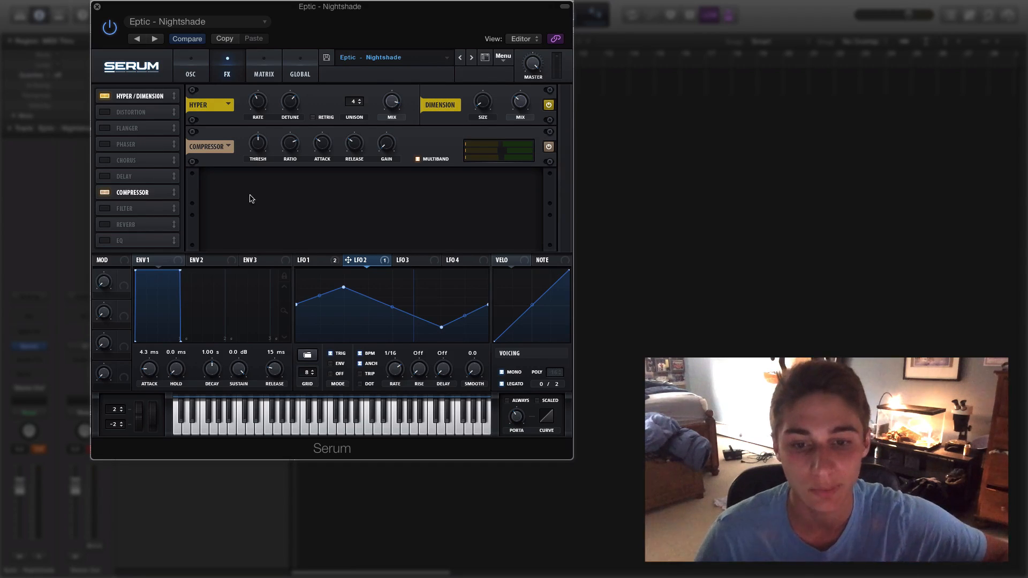
Inspect the modulation matrix's LFO routings, then settle on the effects page with Hyper/Dimension and compressor
left_click(264, 66)
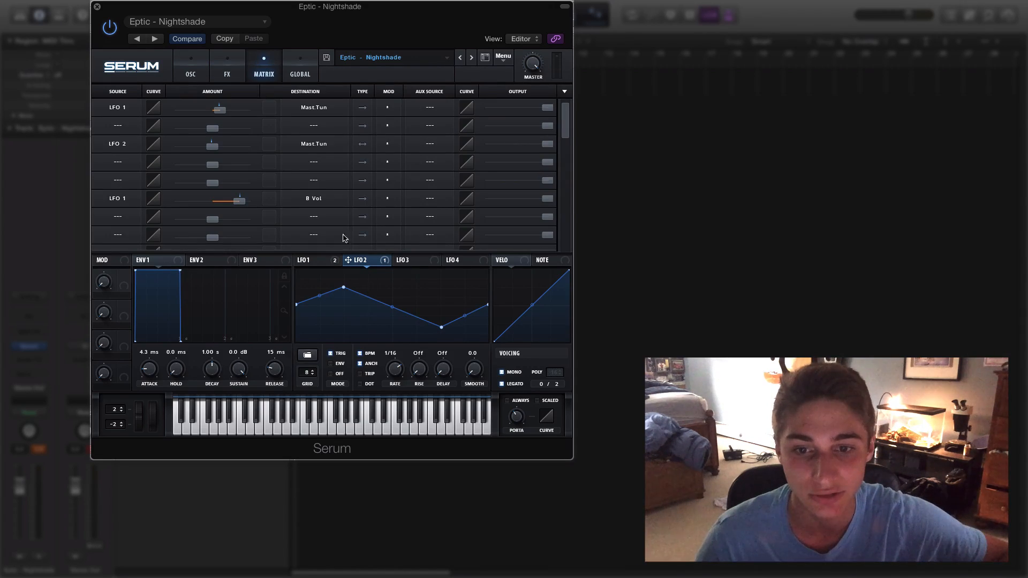
left_click(226, 66)
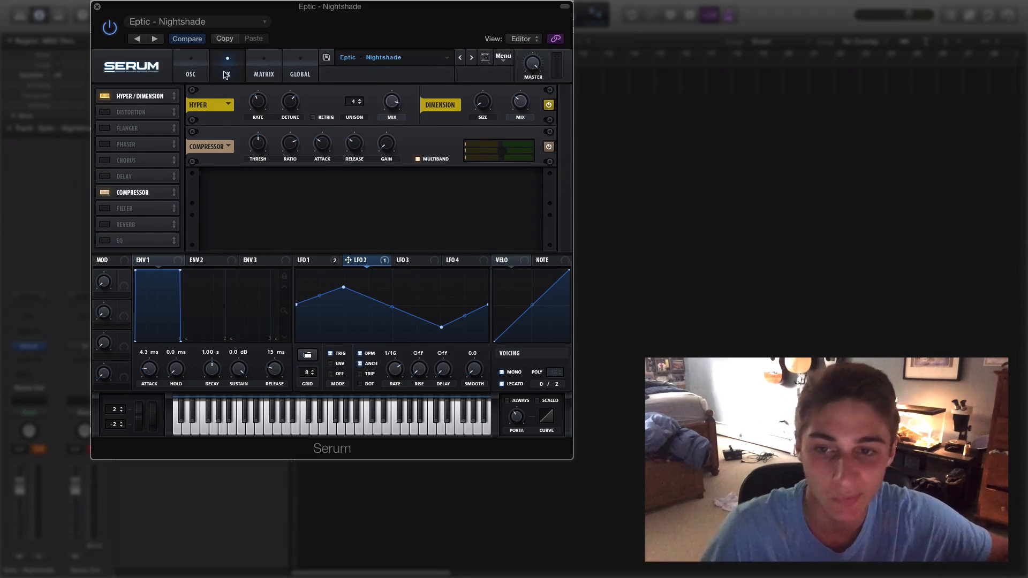
left_click(189, 65)
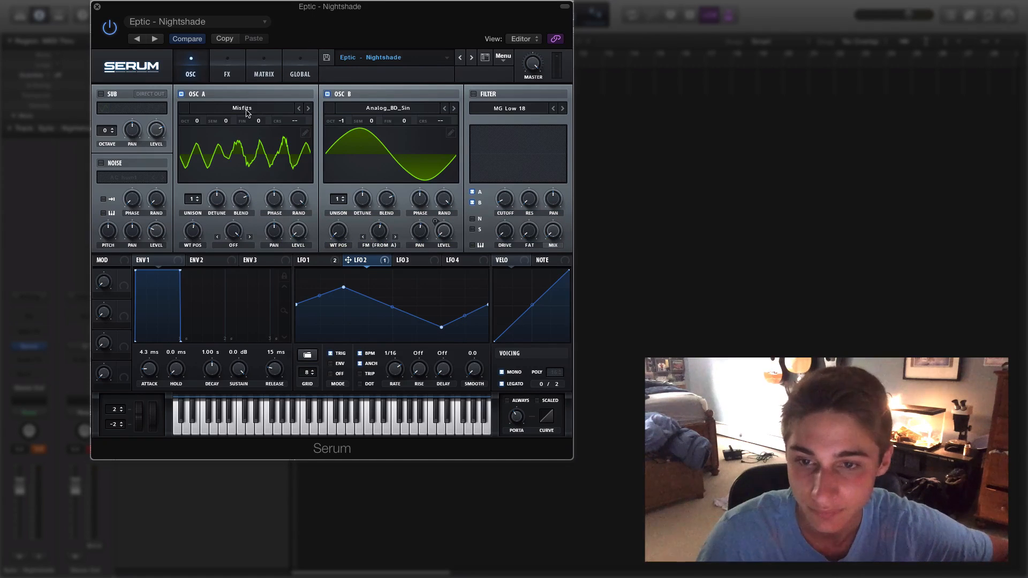
left_click(226, 74)
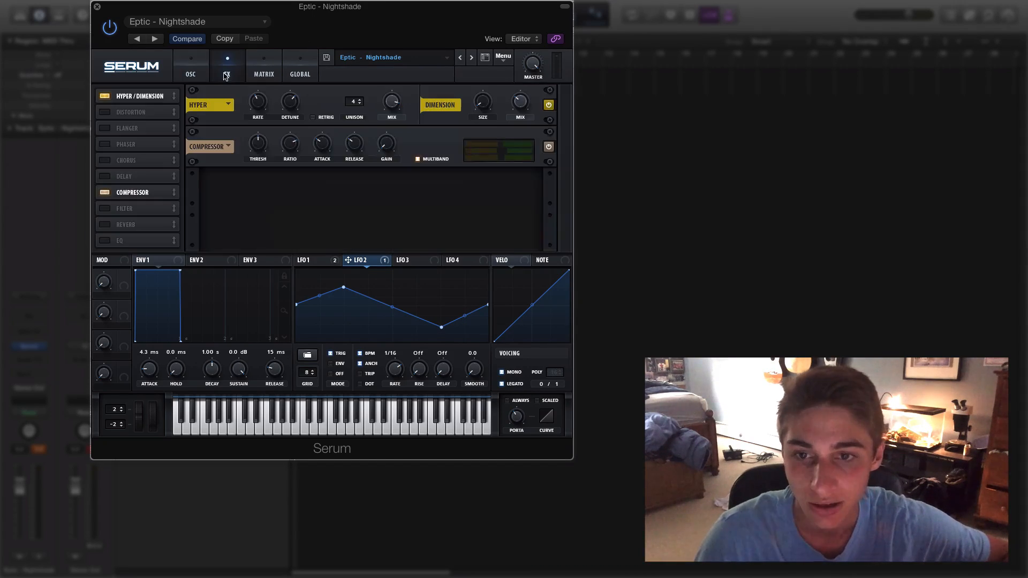
Return to the oscillators and browse the wavetable list for oscillator A
left_click(189, 65)
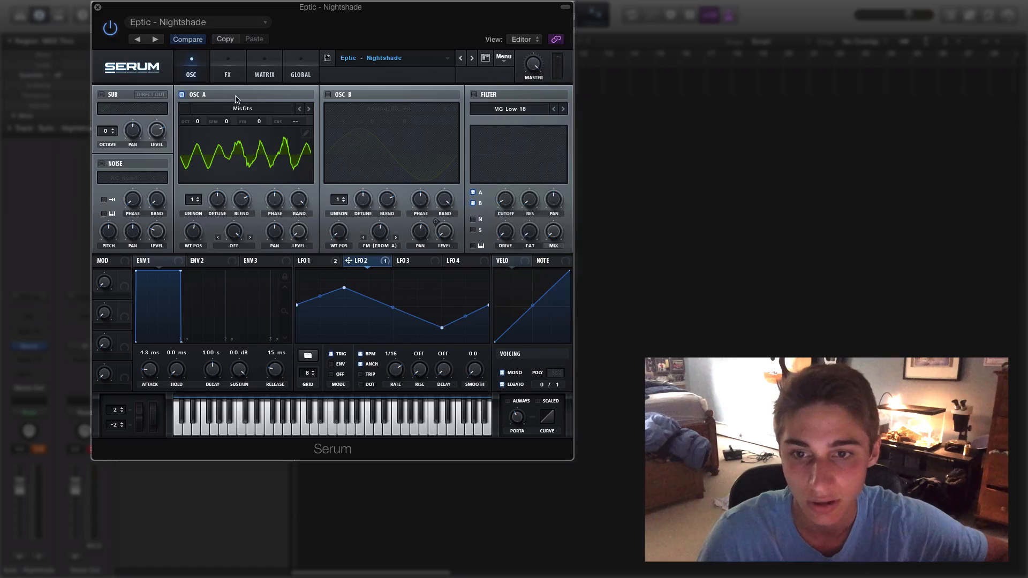
left_click(244, 108)
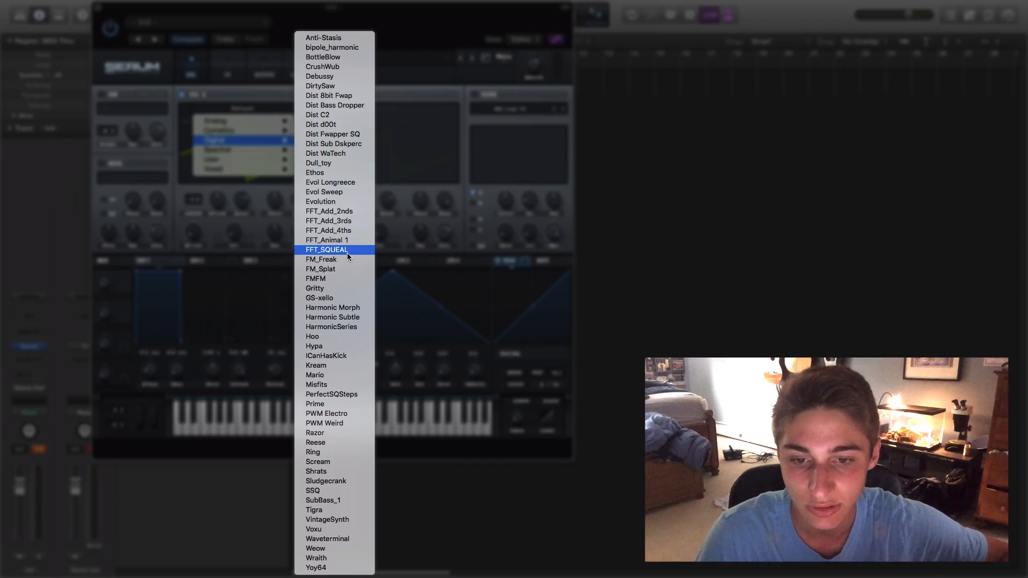
mouse_move(345, 327)
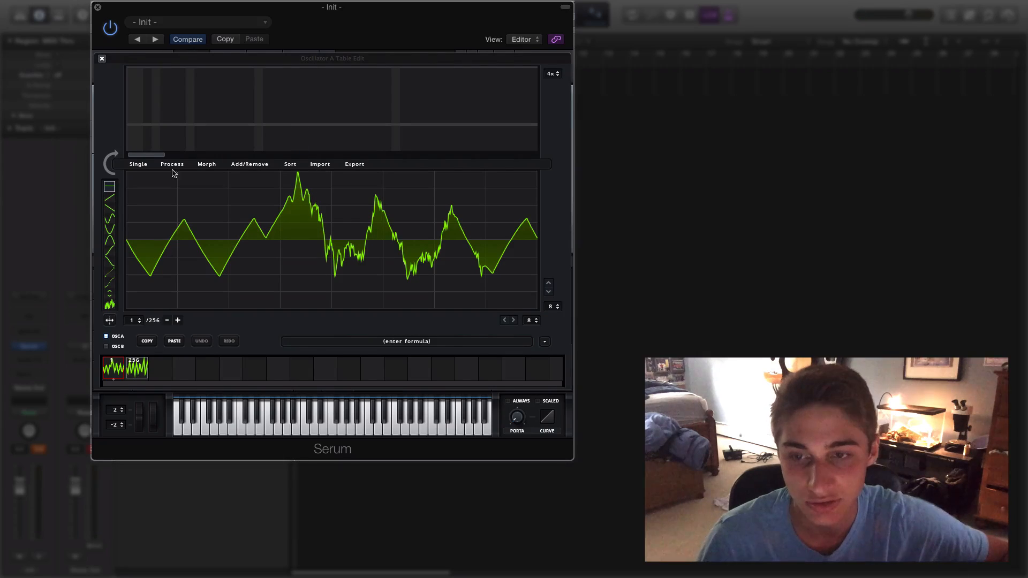
Sweep Osc A's wavetable position, enable oscillator B and set its warp to FM (from A)
left_click(102, 58)
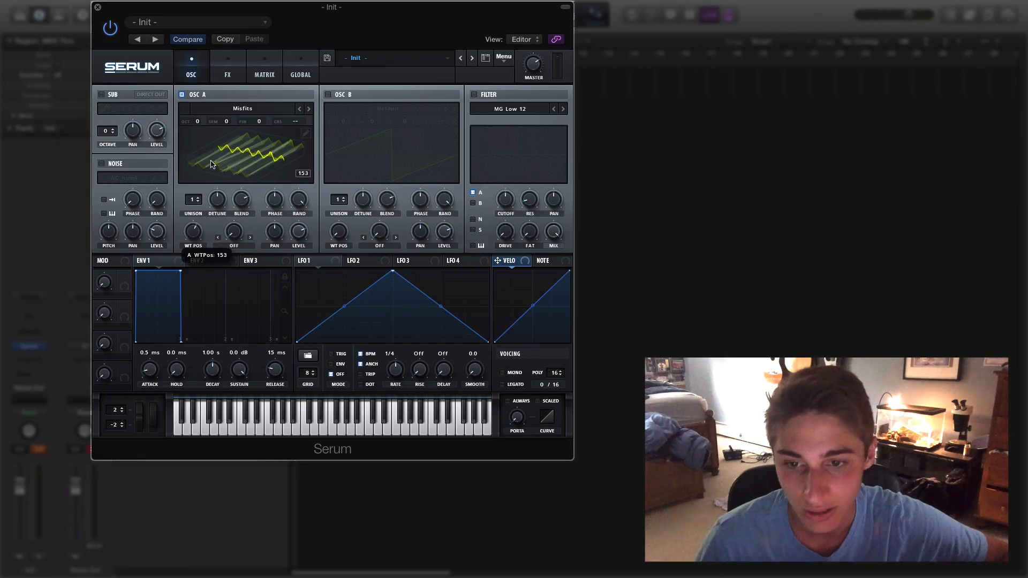
left_click_drag(192, 230, 215, 237)
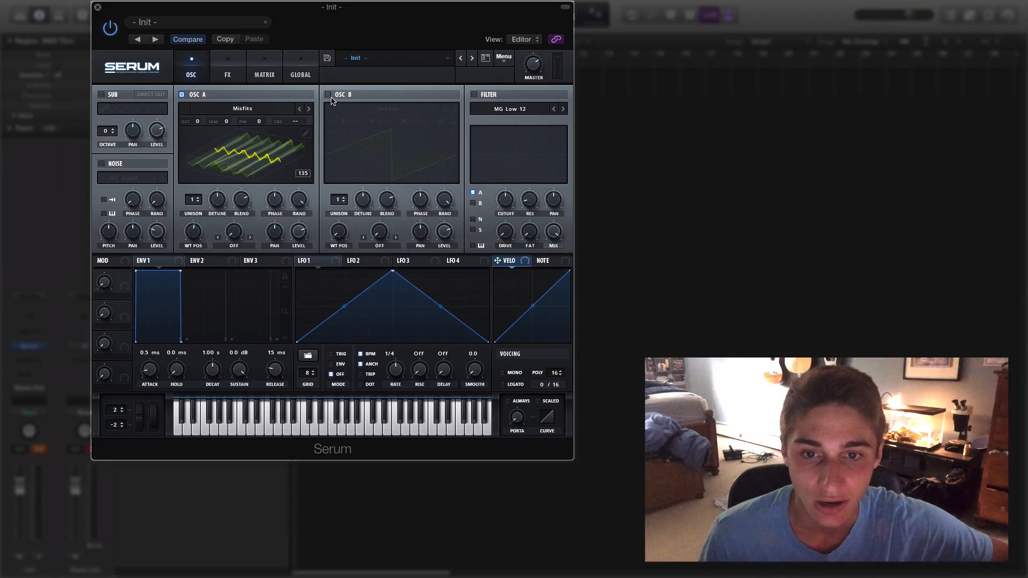
left_click(329, 95)
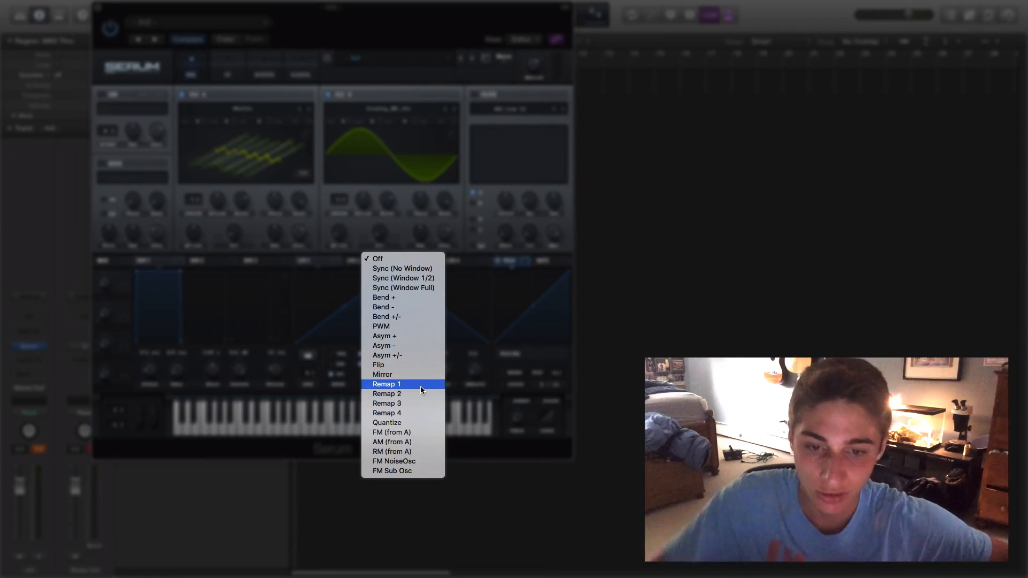
mouse_move(413, 433)
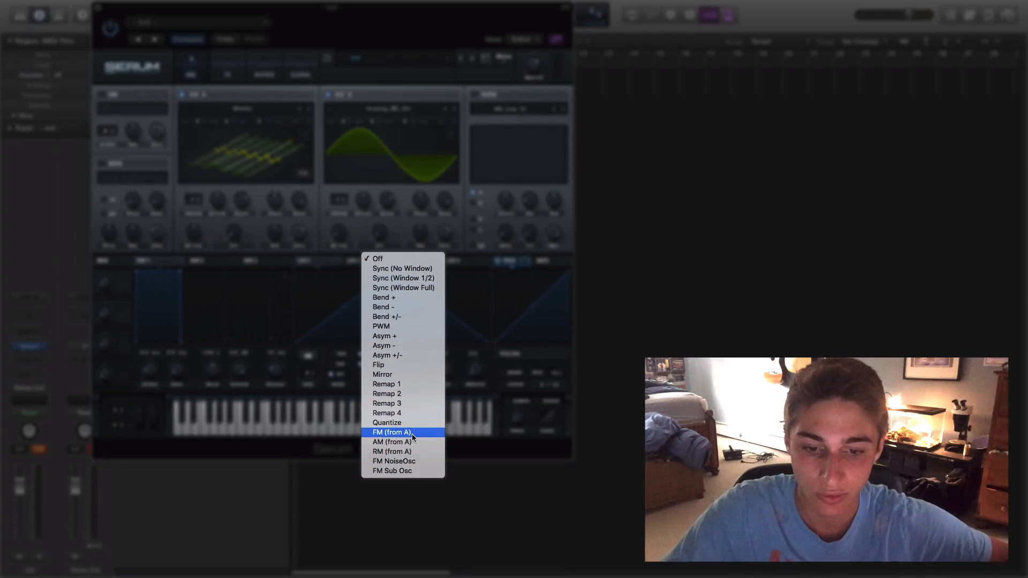
left_click(391, 432)
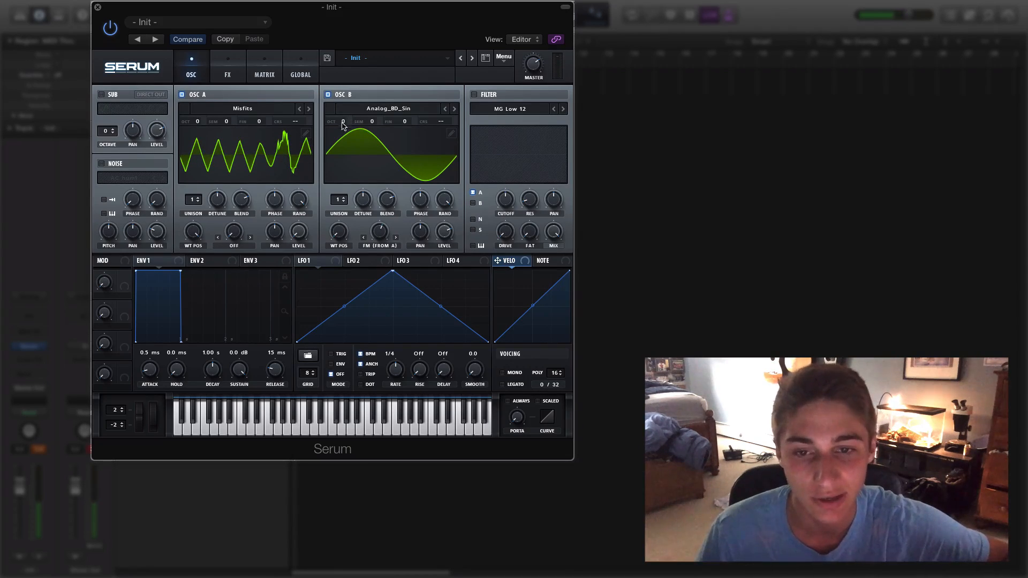
mouse_move(365, 145)
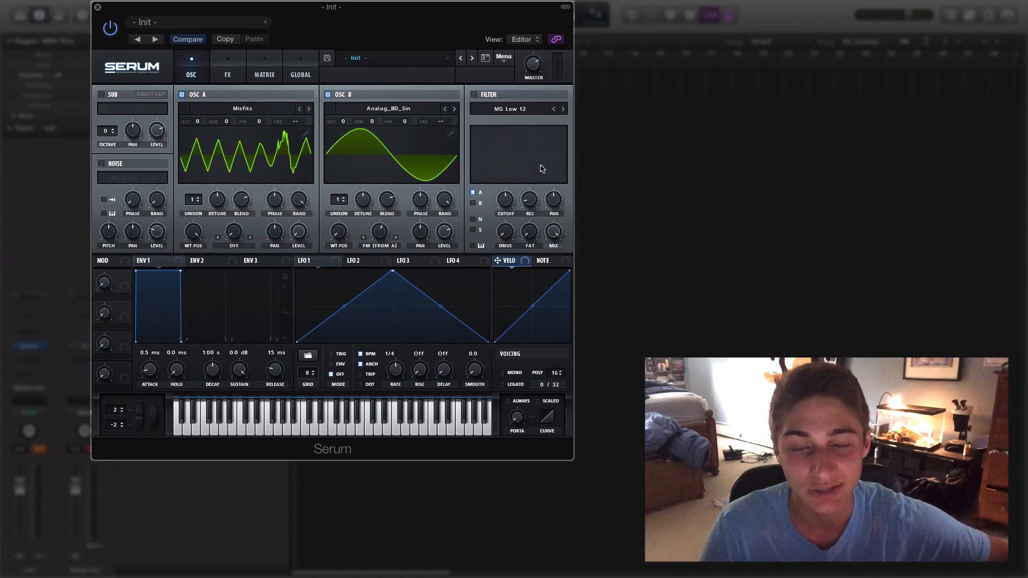
mouse_move(200, 125)
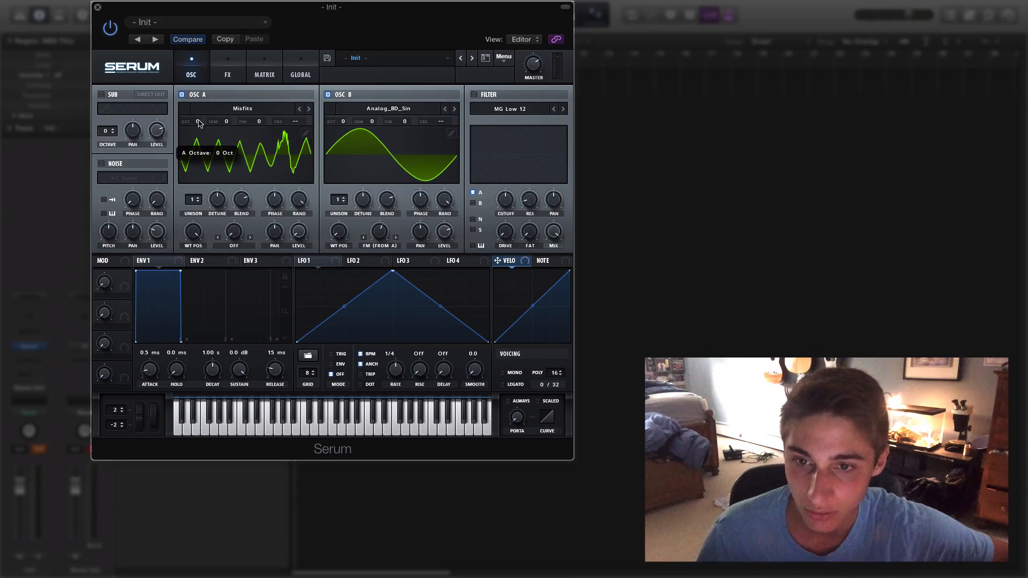
mouse_move(411, 169)
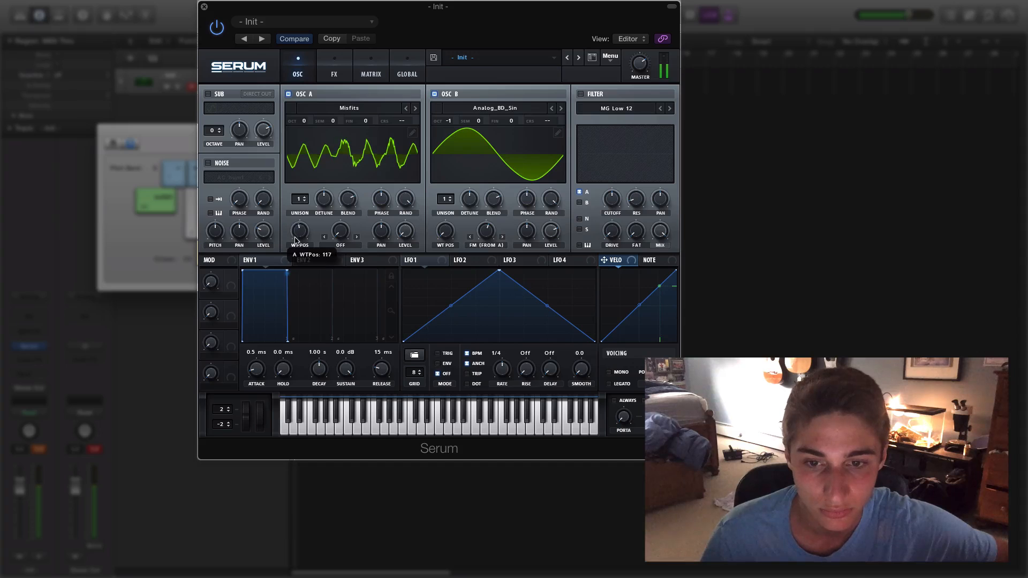
Move oscillator A's wavetable position to 144
left_click_drag(299, 231, 299, 222)
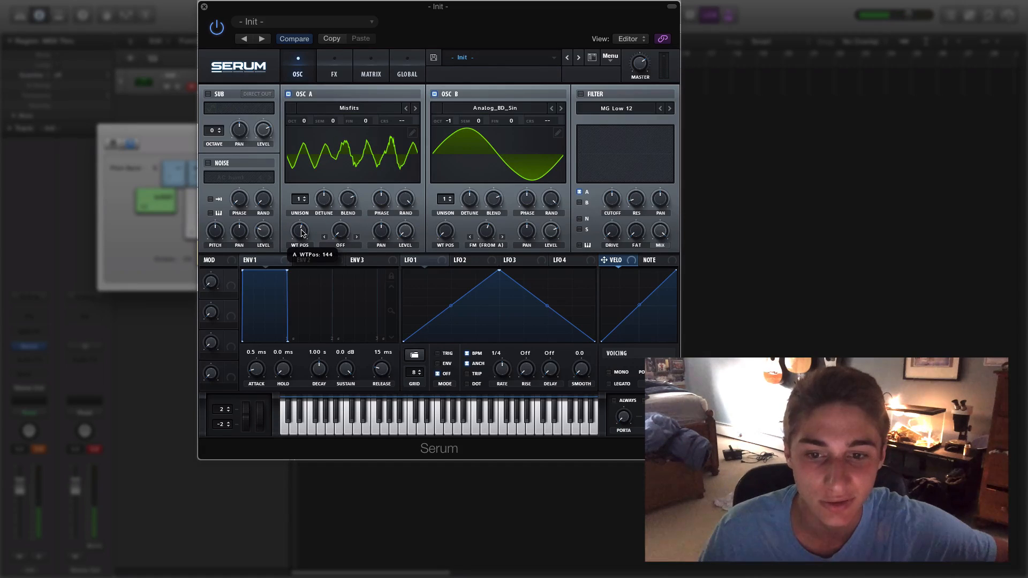
mouse_move(463, 248)
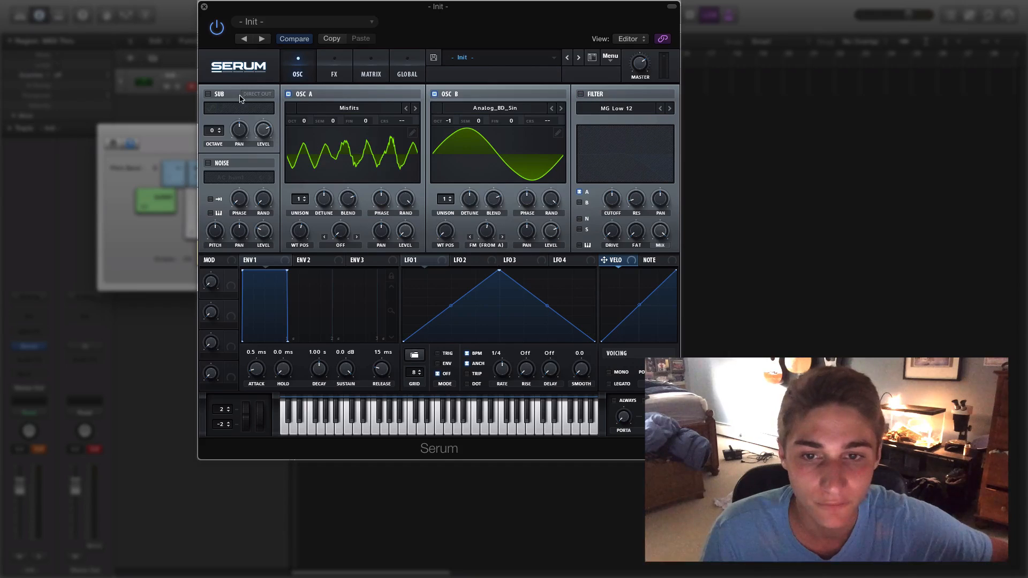
mouse_move(346, 168)
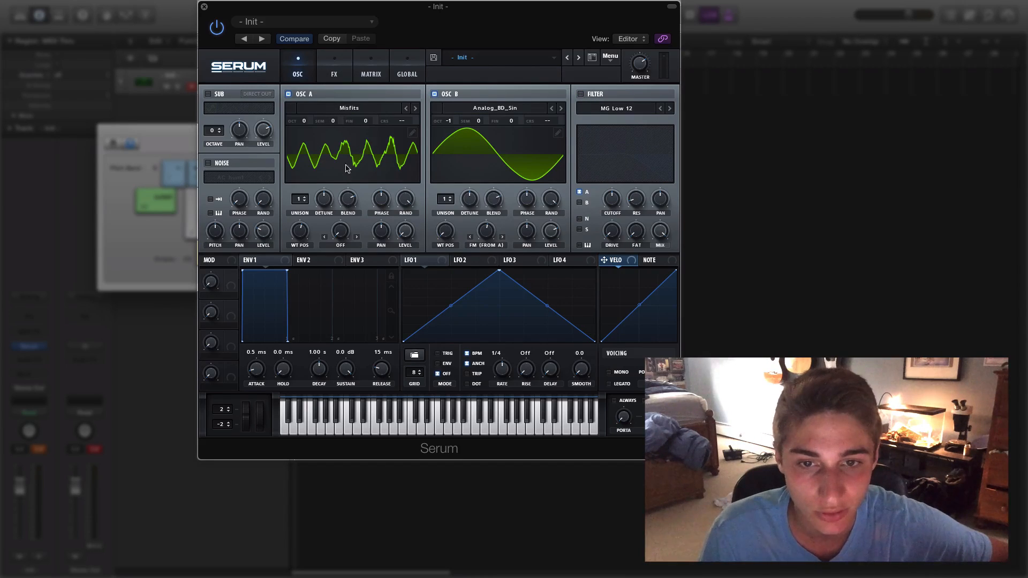
Check the empty effects rack, then route LFO 1 onto oscillator B's level
left_click(334, 62)
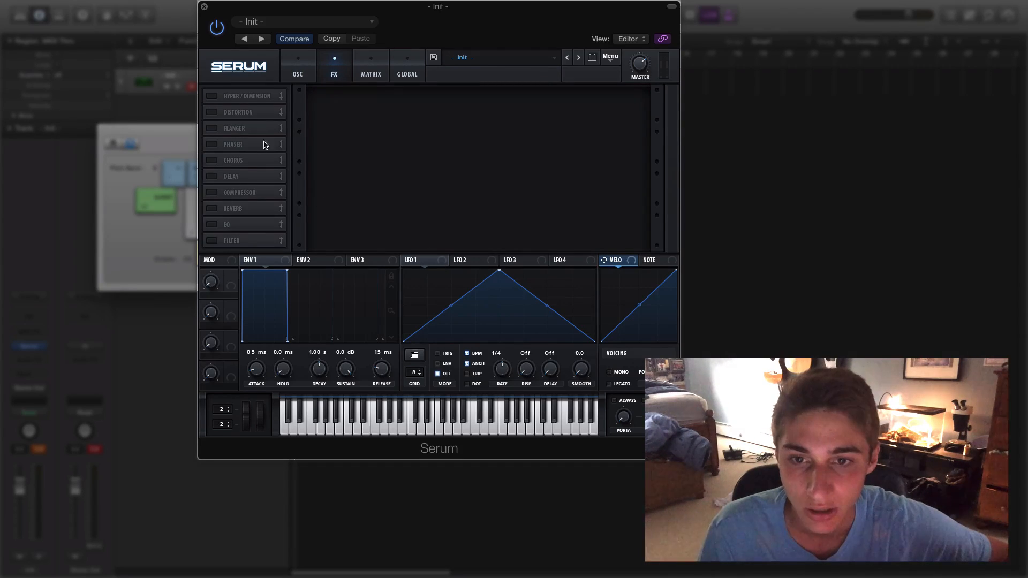
left_click(297, 65)
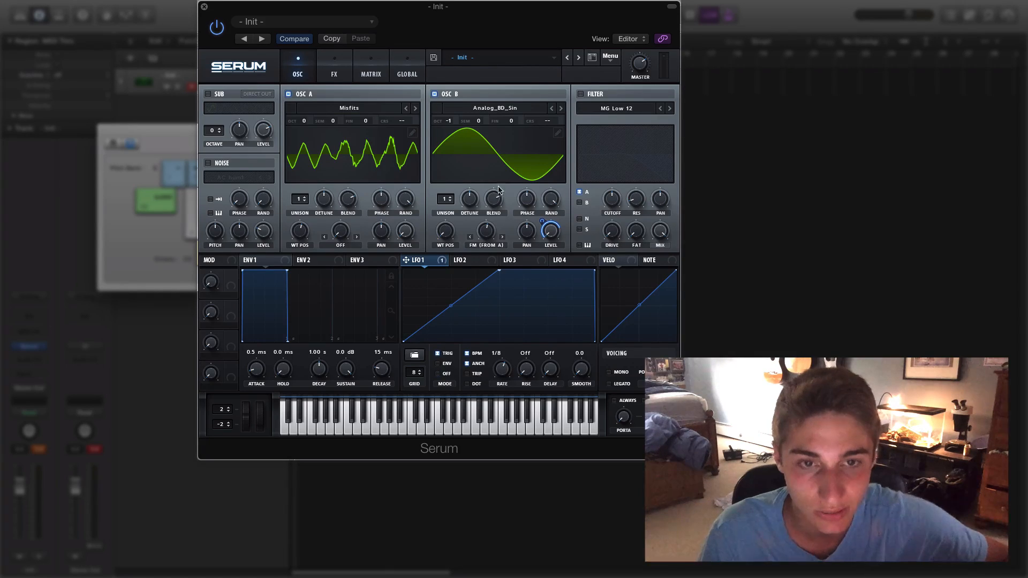
left_click_drag(438, 6, 383, 31)
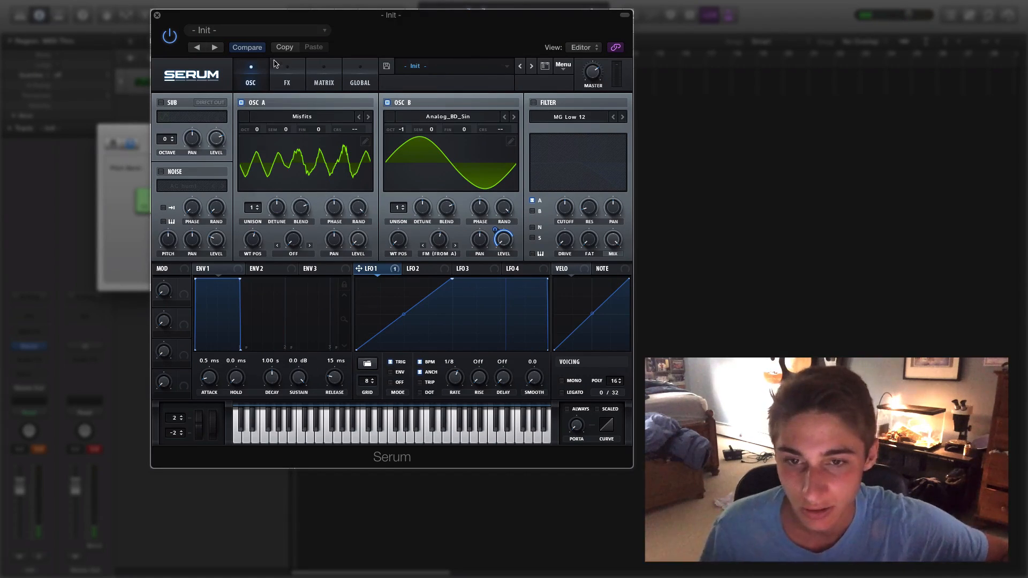
Raise the Hyper detune amount in the effects rack
left_click(287, 74)
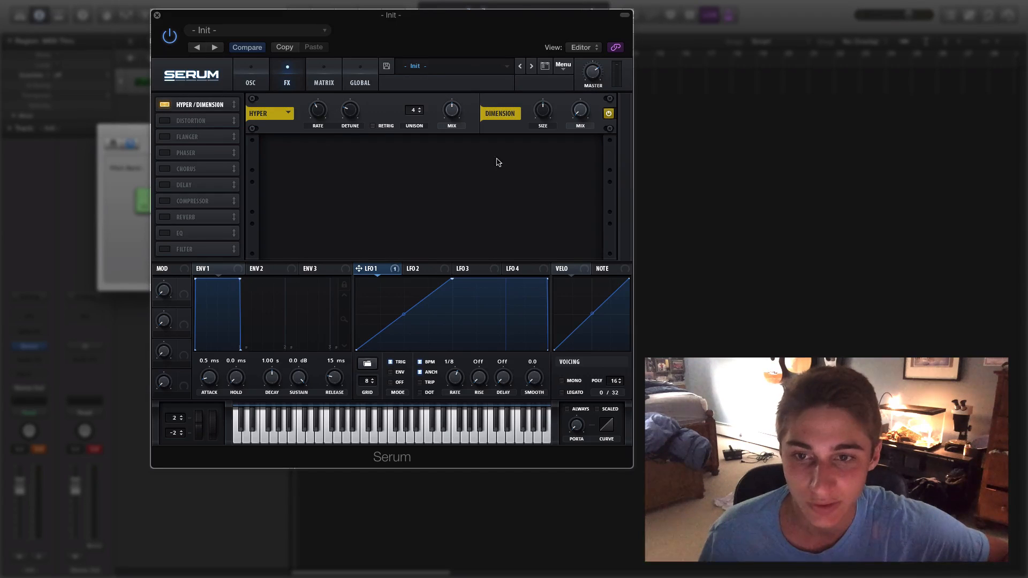
mouse_move(310, 168)
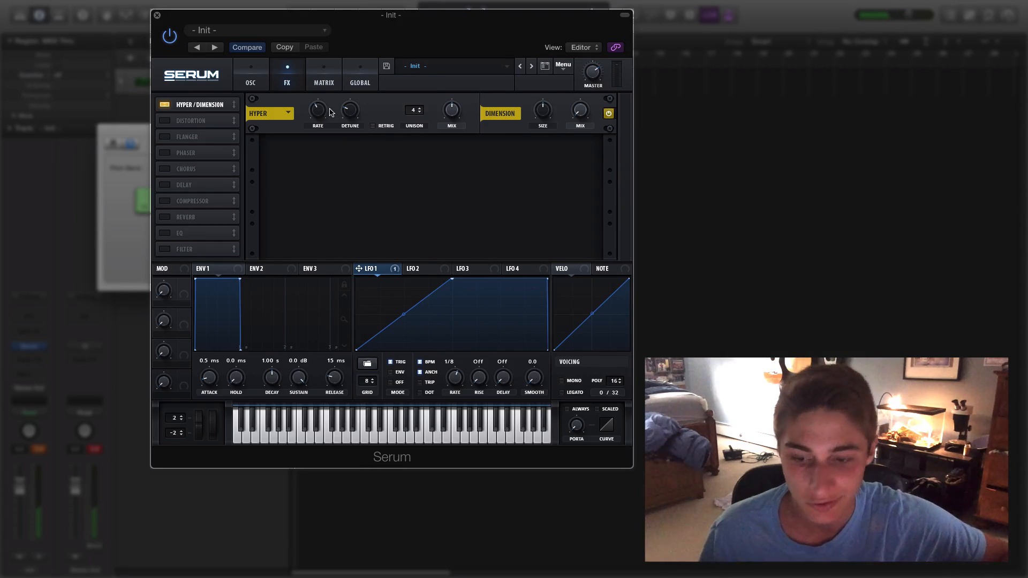
mouse_move(341, 137)
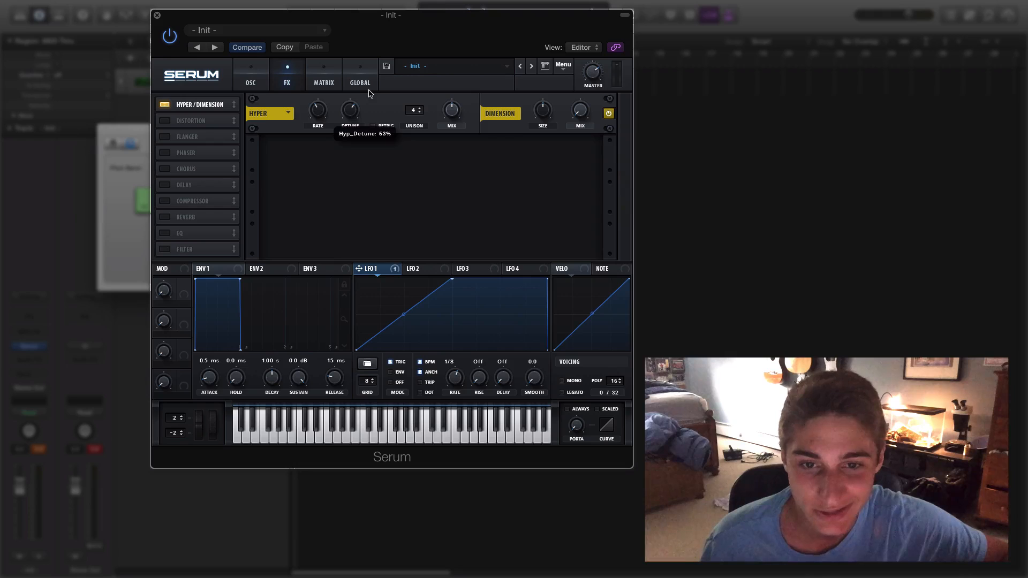
left_click_drag(348, 109, 348, 105)
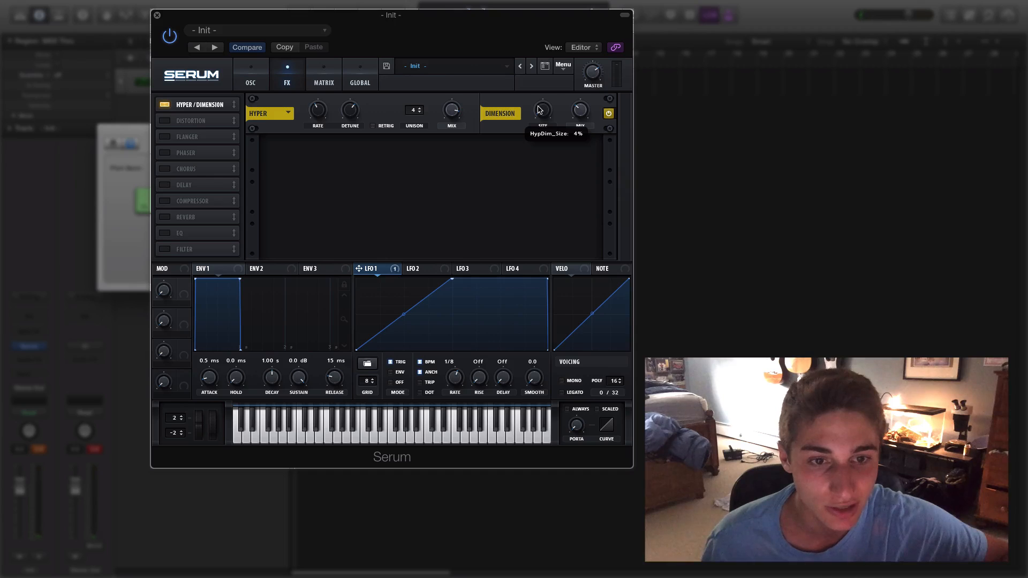
mouse_move(581, 110)
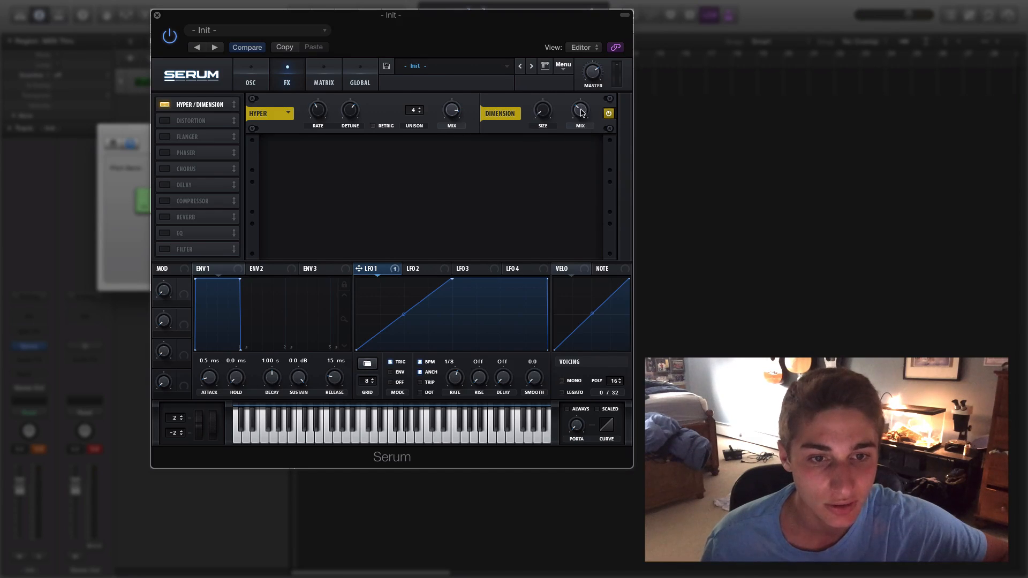
mouse_move(343, 150)
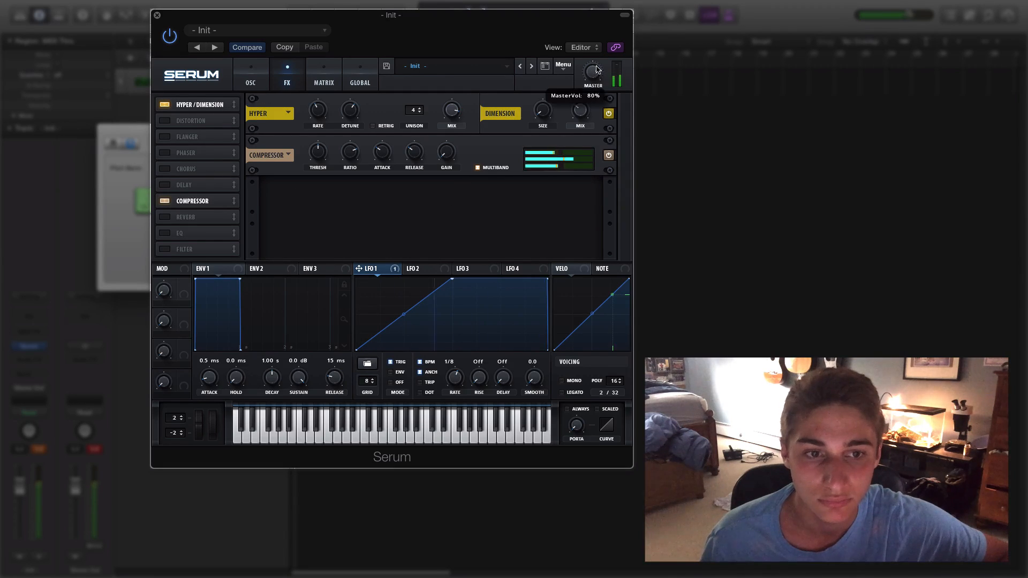
left_click(251, 74)
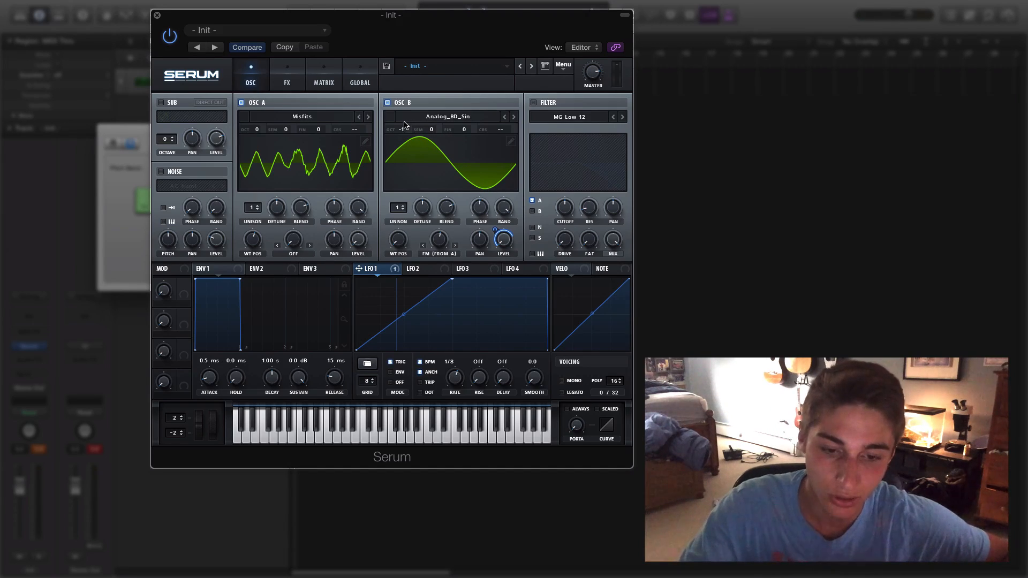
left_click(287, 73)
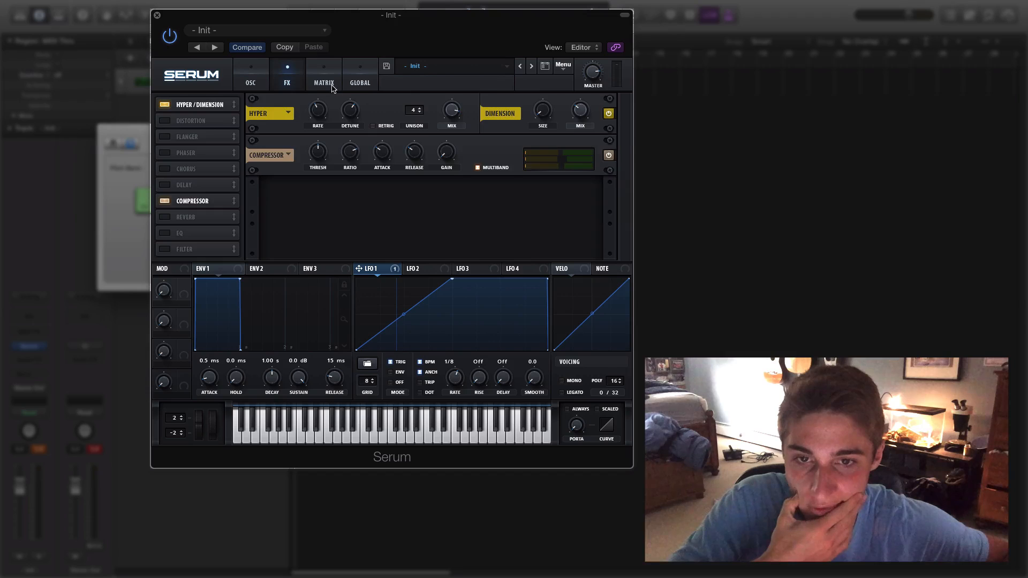
Route matrix row 2's LFO 1 to Mast.Tun with a small positive amount
left_click(324, 74)
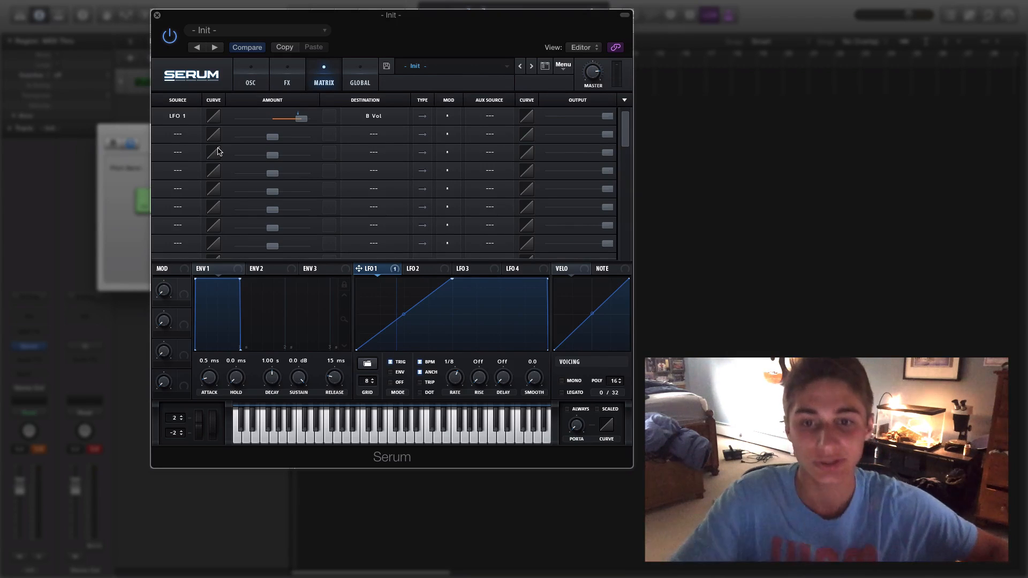
mouse_move(213, 153)
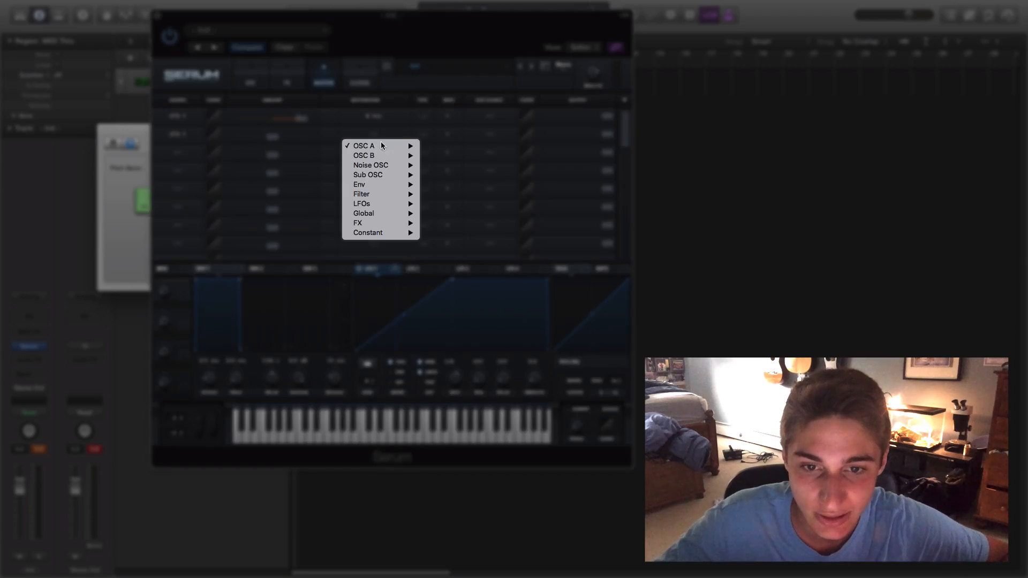
mouse_move(363, 213)
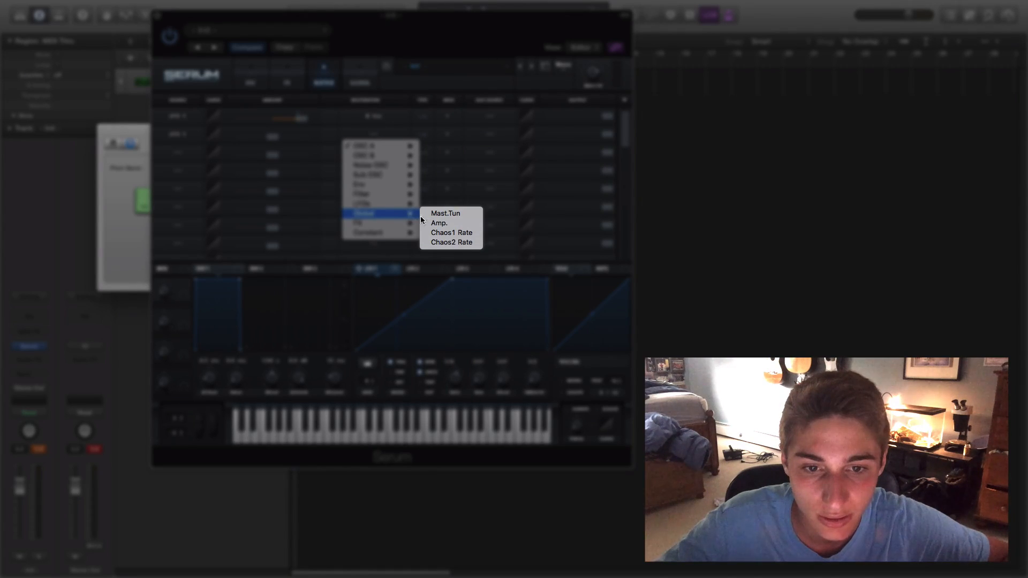
left_click(446, 213)
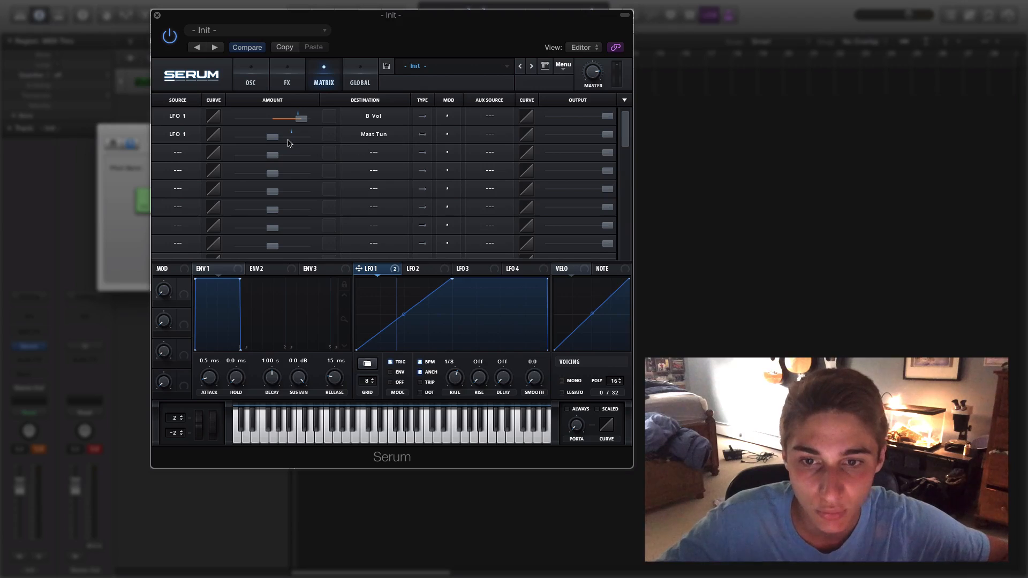
left_click_drag(266, 137, 275, 137)
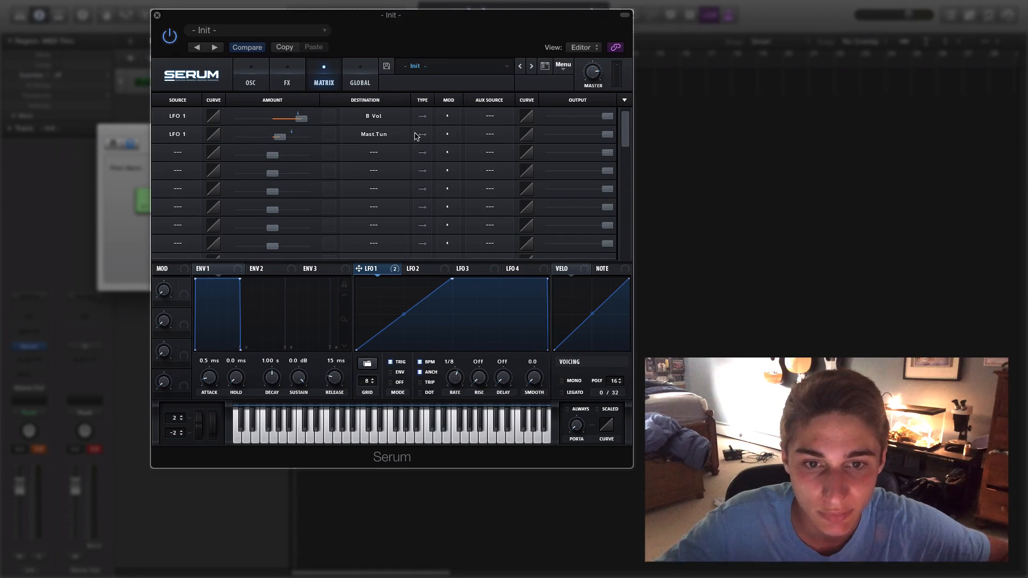
mouse_move(331, 195)
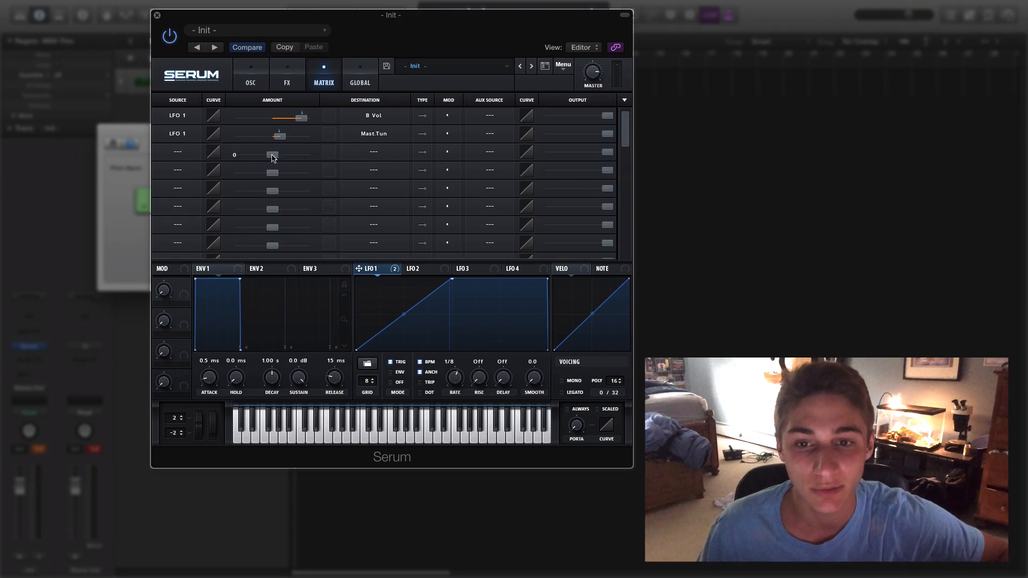
Set the third matrix row's source to LFO 2
left_click_drag(271, 156, 279, 136)
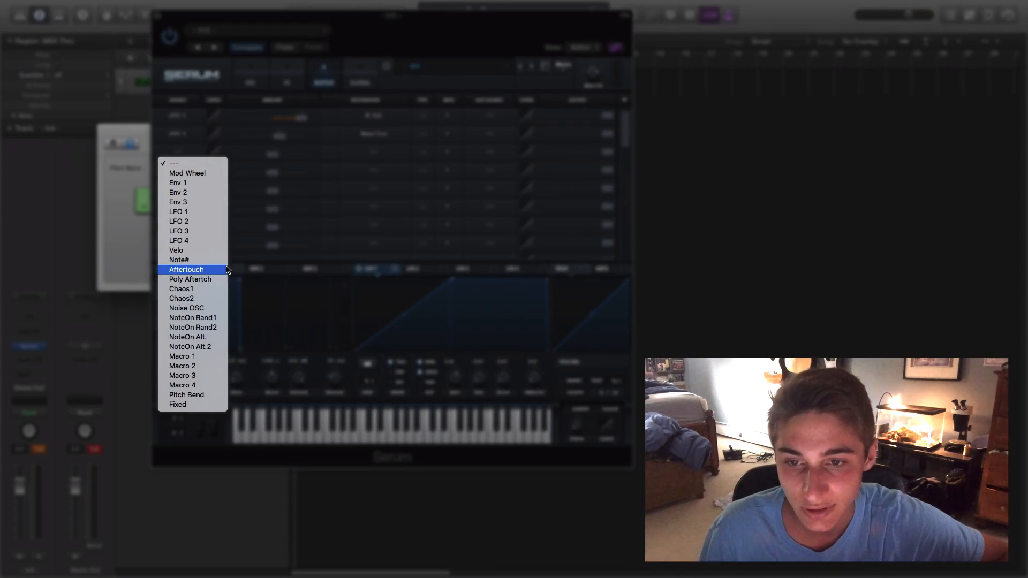
mouse_move(216, 275)
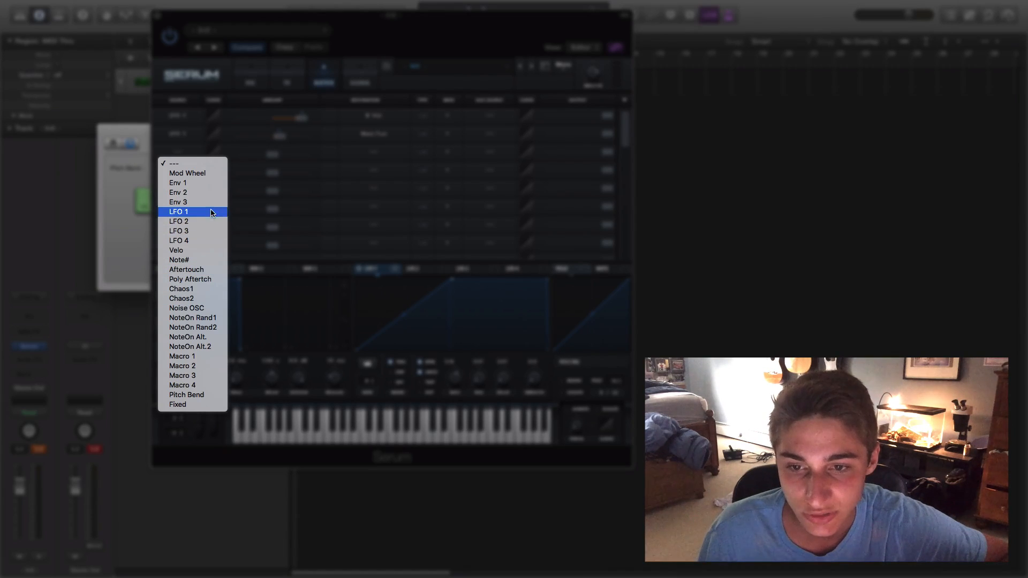
left_click(178, 211)
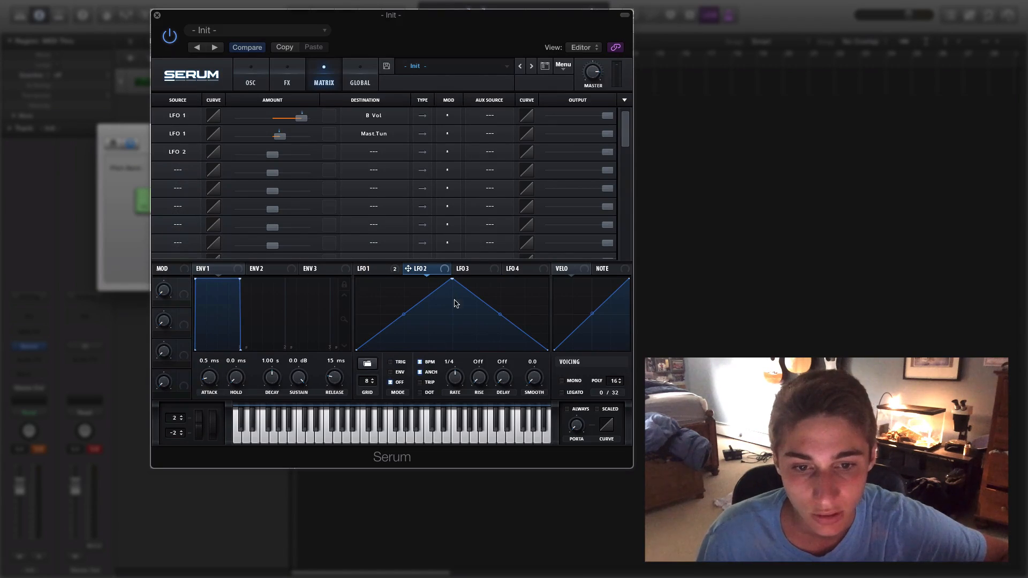
Redraw LFO 2's curve with the peak moved left and a dip pulled to the bottom
left_click_drag(452, 279, 452, 280)
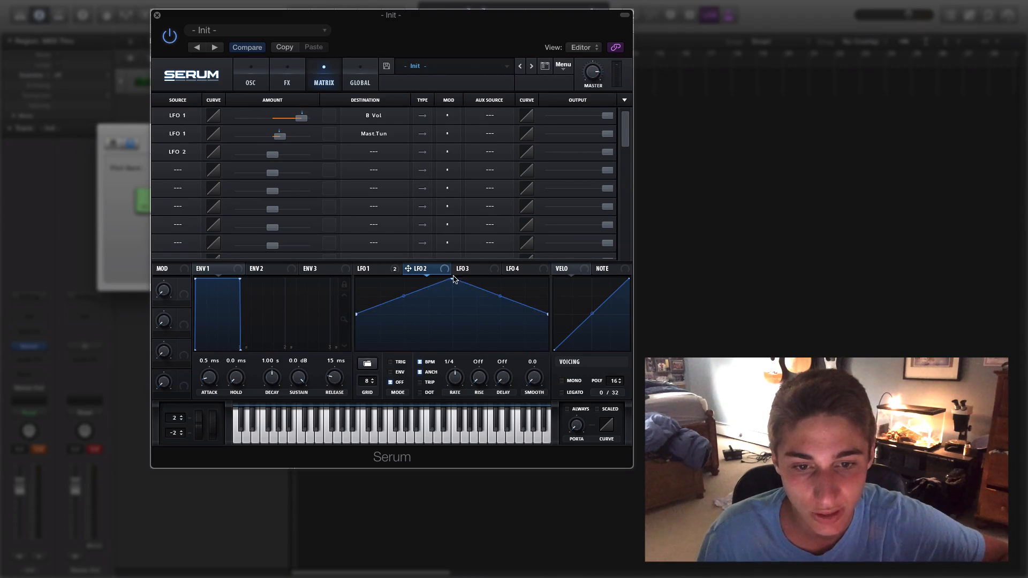
left_click_drag(453, 276, 411, 279)
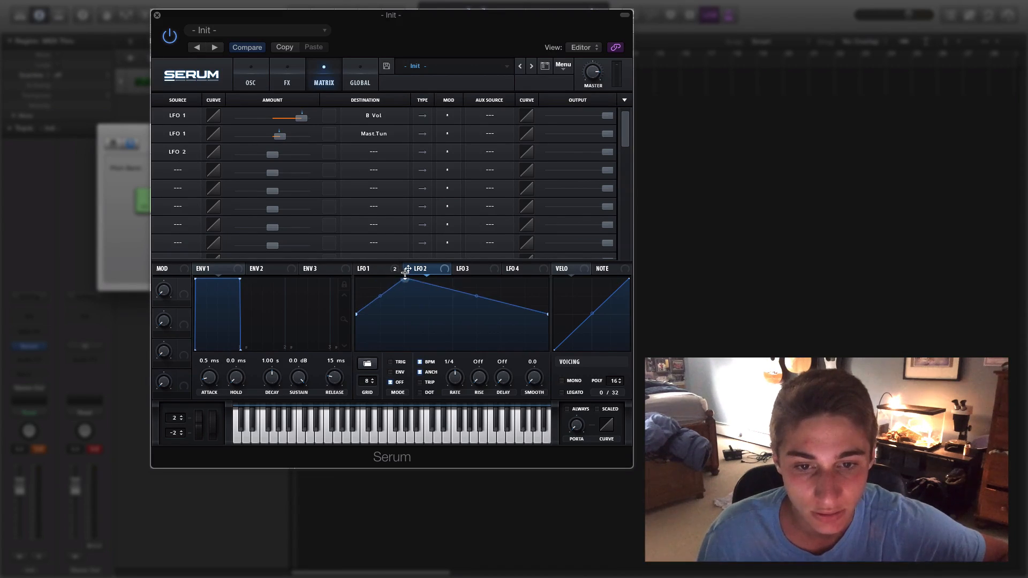
left_click_drag(452, 288, 503, 325)
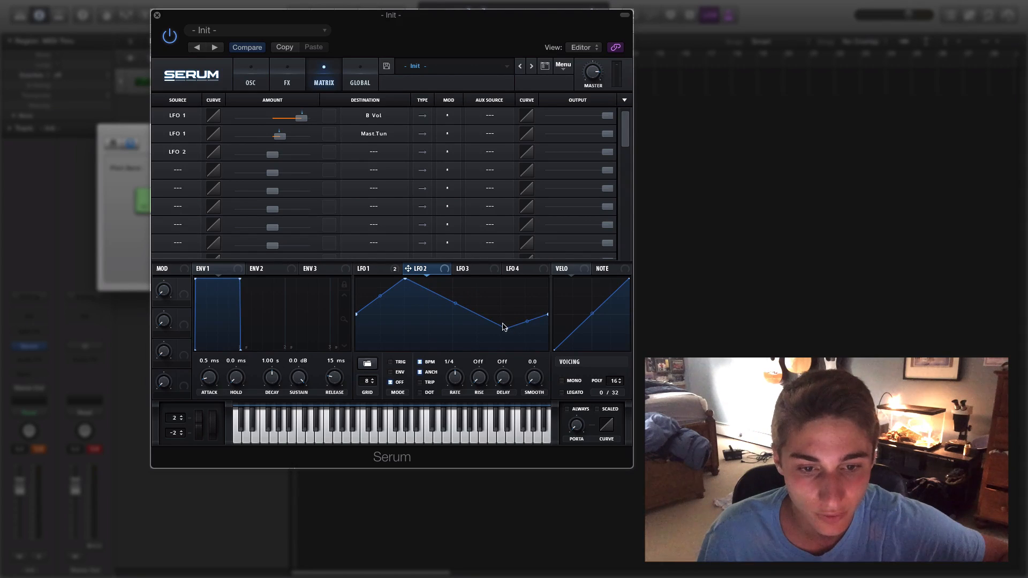
left_click_drag(503, 327, 401, 290)
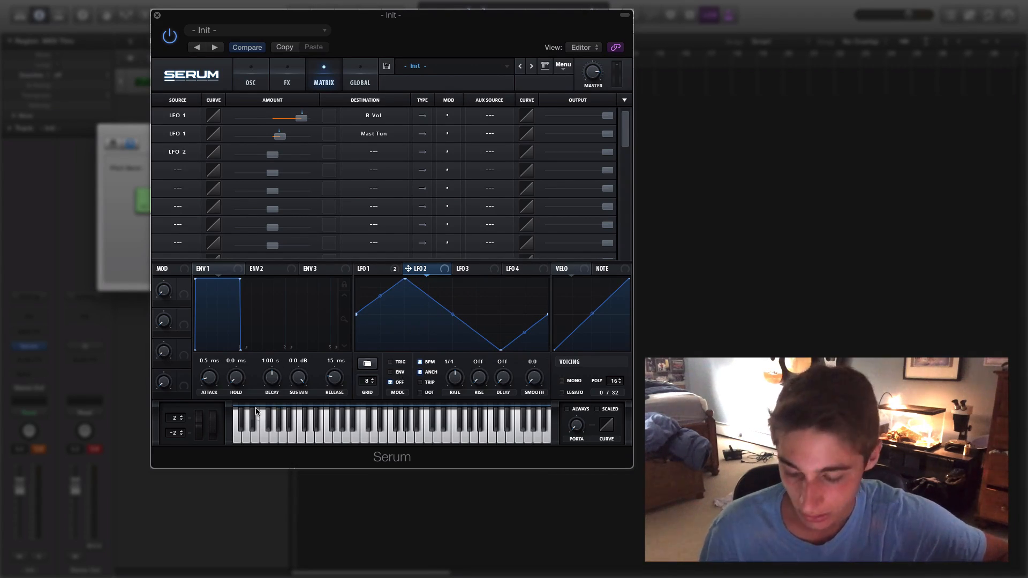
mouse_move(365, 324)
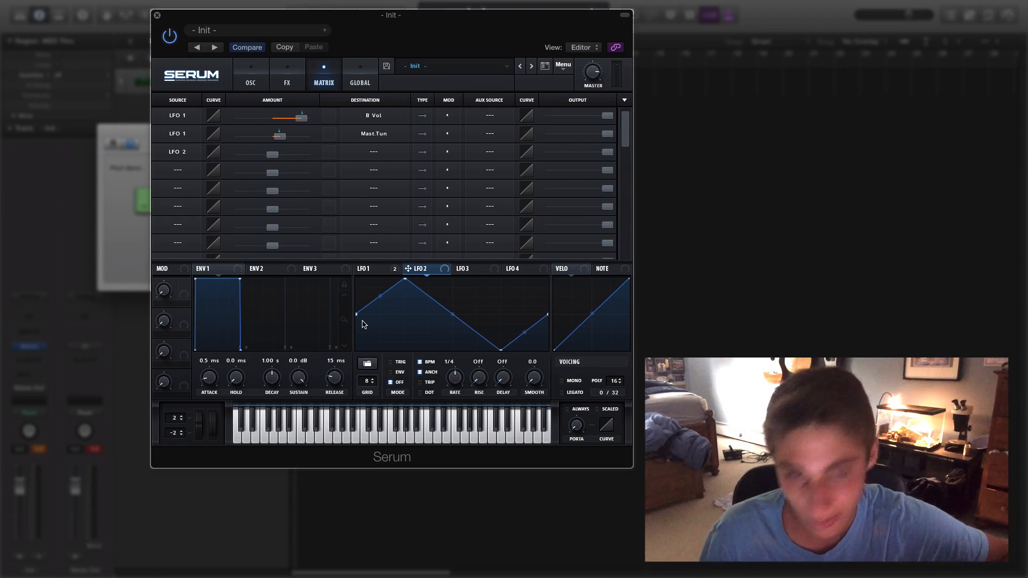
mouse_move(362, 329)
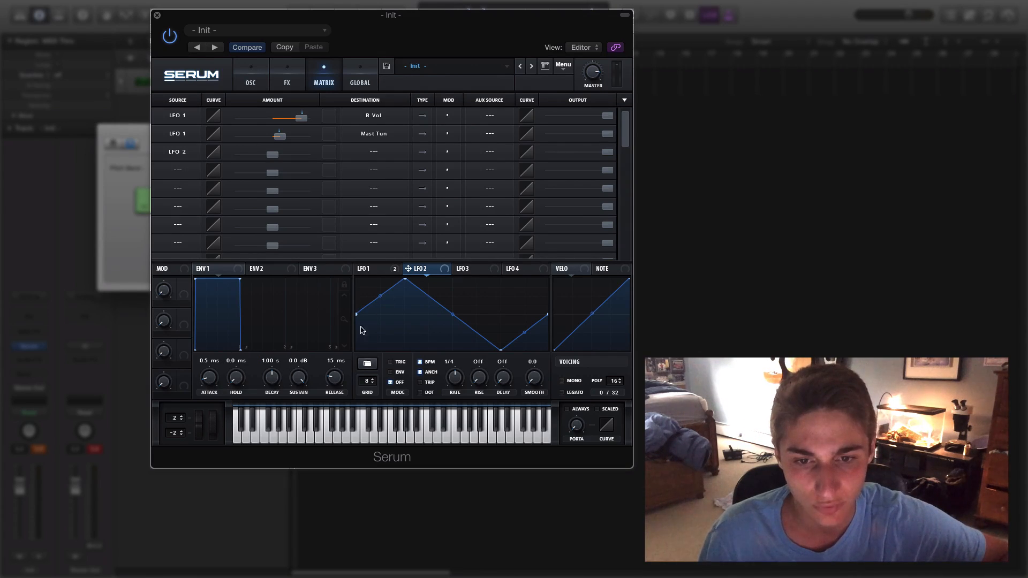
mouse_move(383, 321)
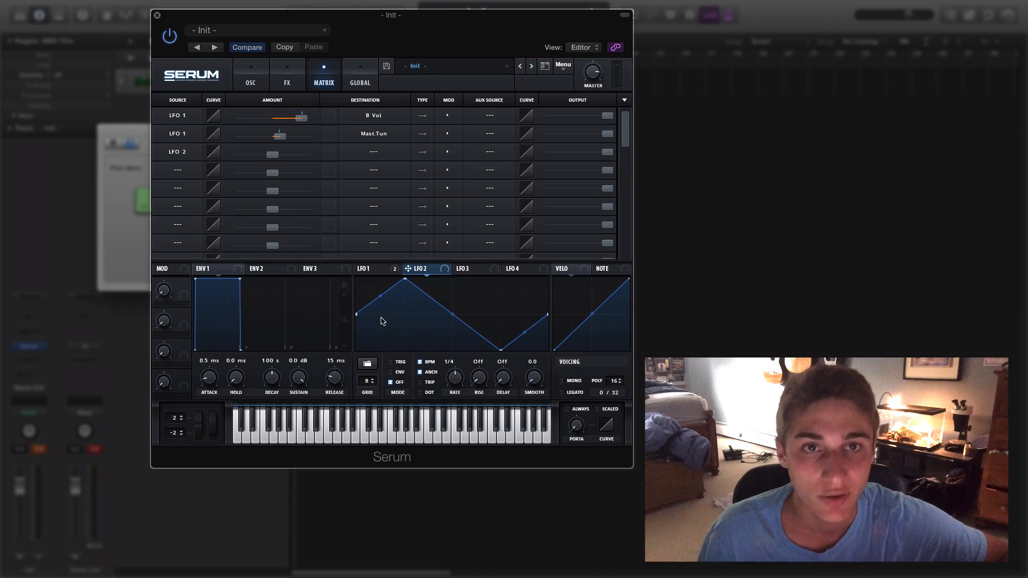
mouse_move(558, 301)
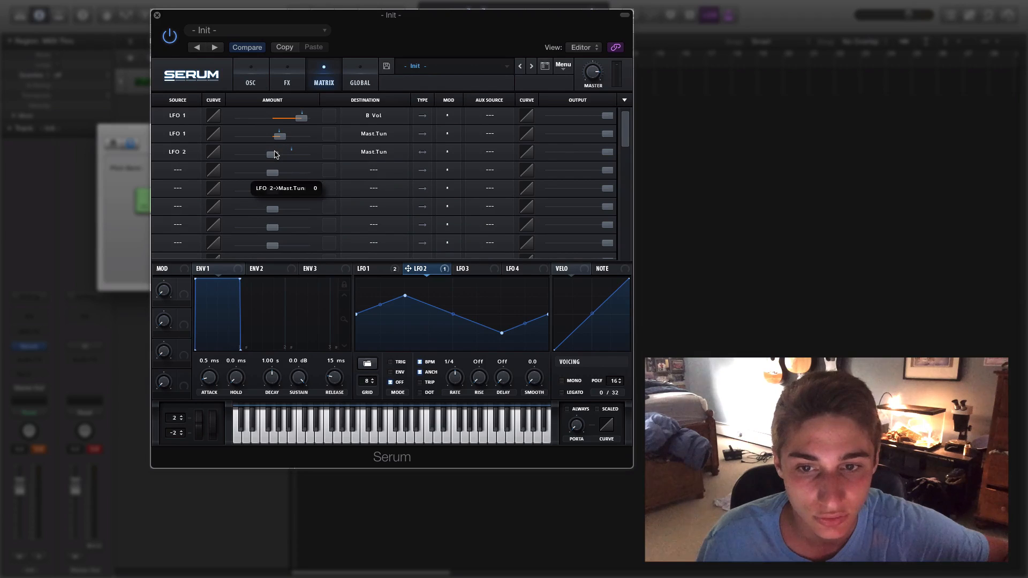
Set a gentle LFO 2 amount on master tune
left_click_drag(273, 154, 269, 154)
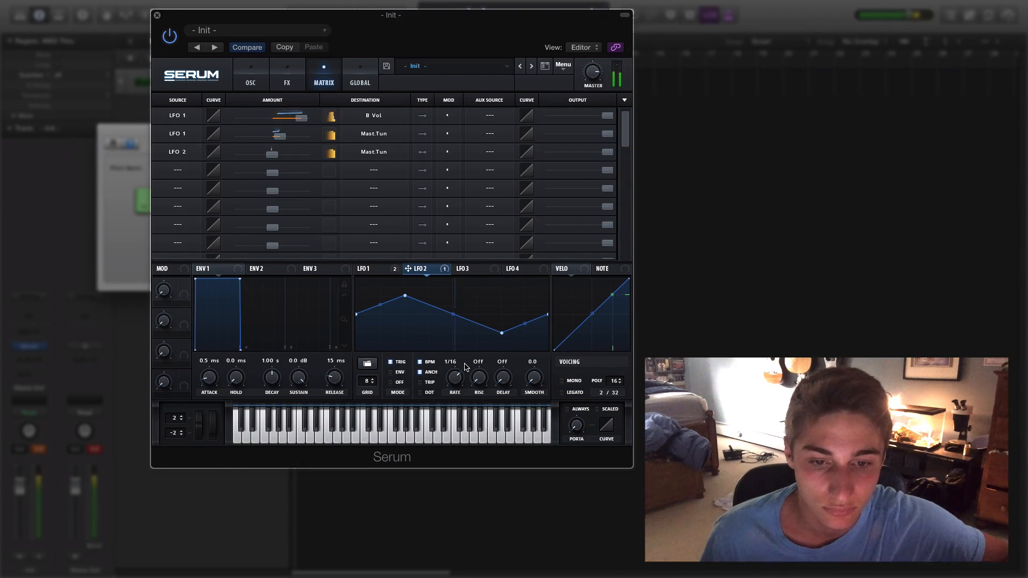
mouse_move(259, 185)
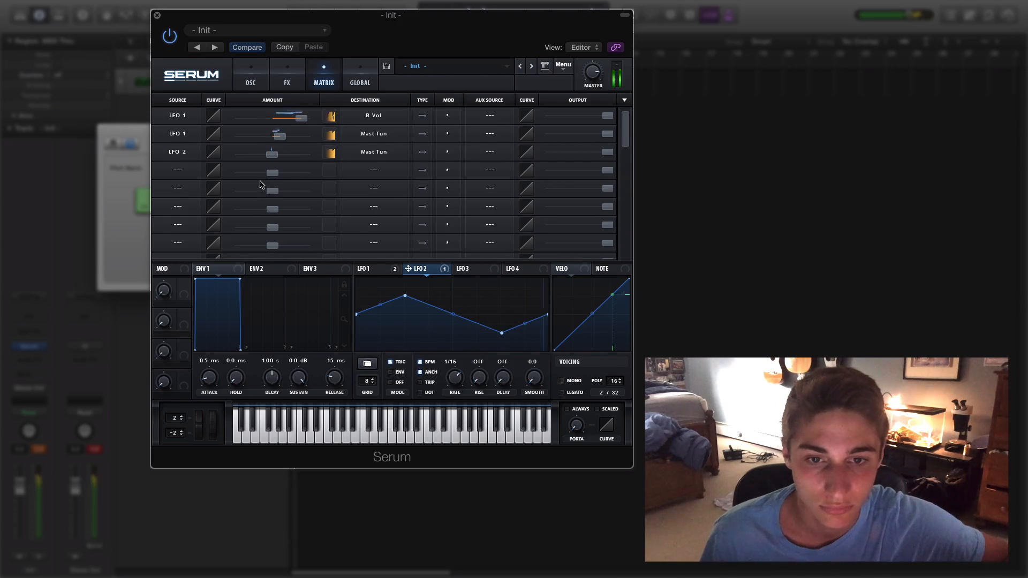
Return to the oscillator page and switch the voicing to MONO
left_click(250, 74)
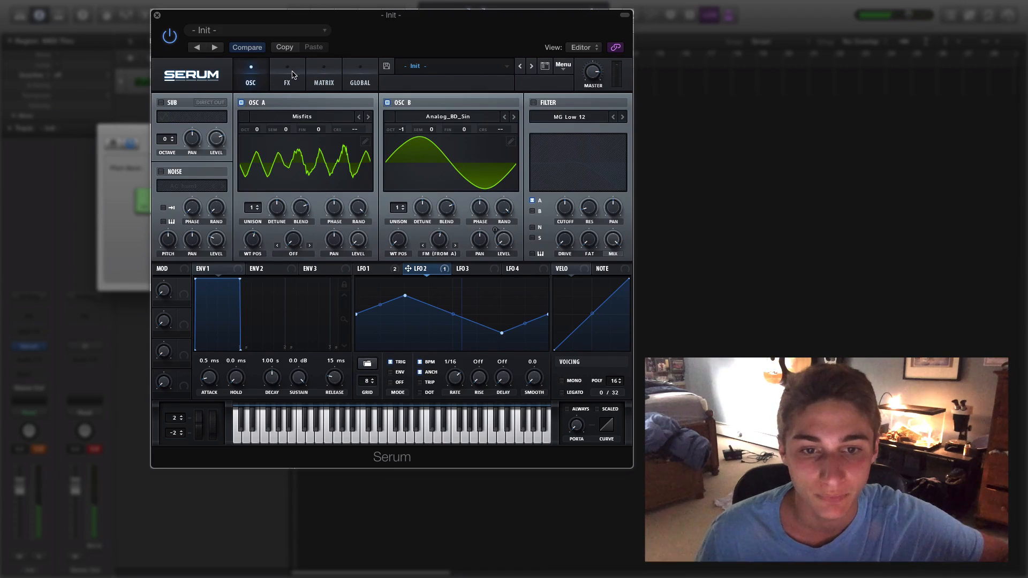
mouse_move(513, 285)
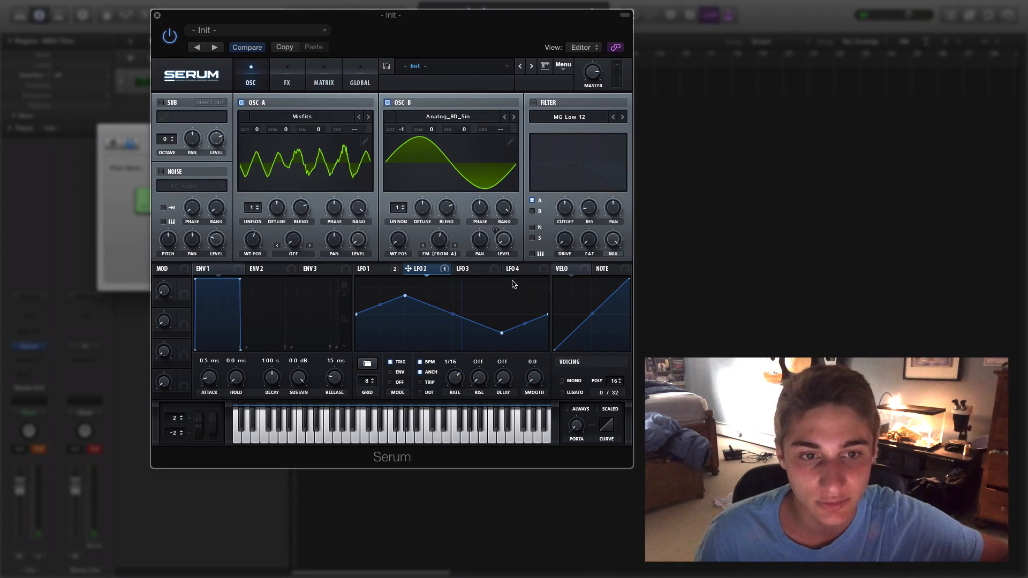
left_click(562, 381)
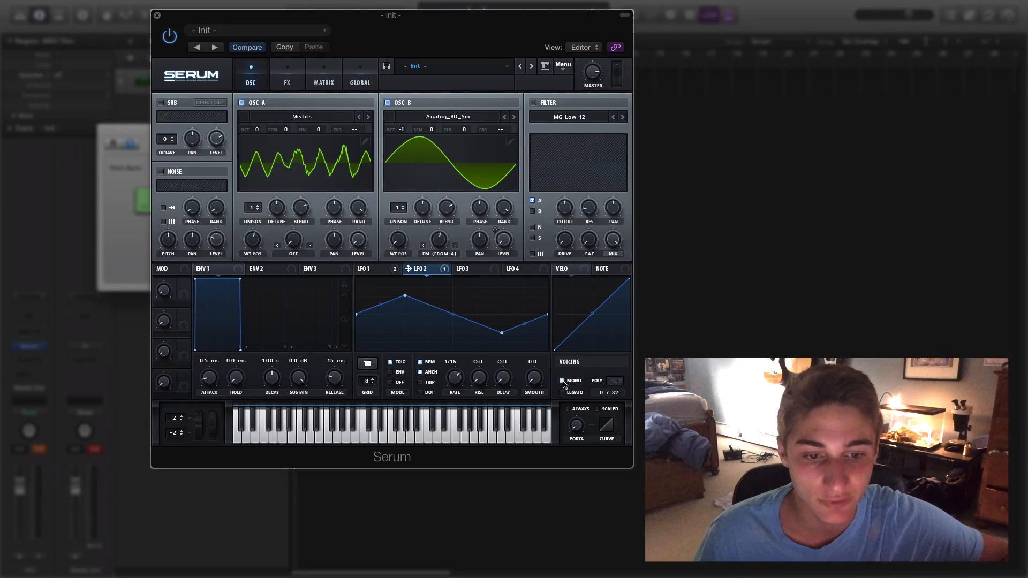